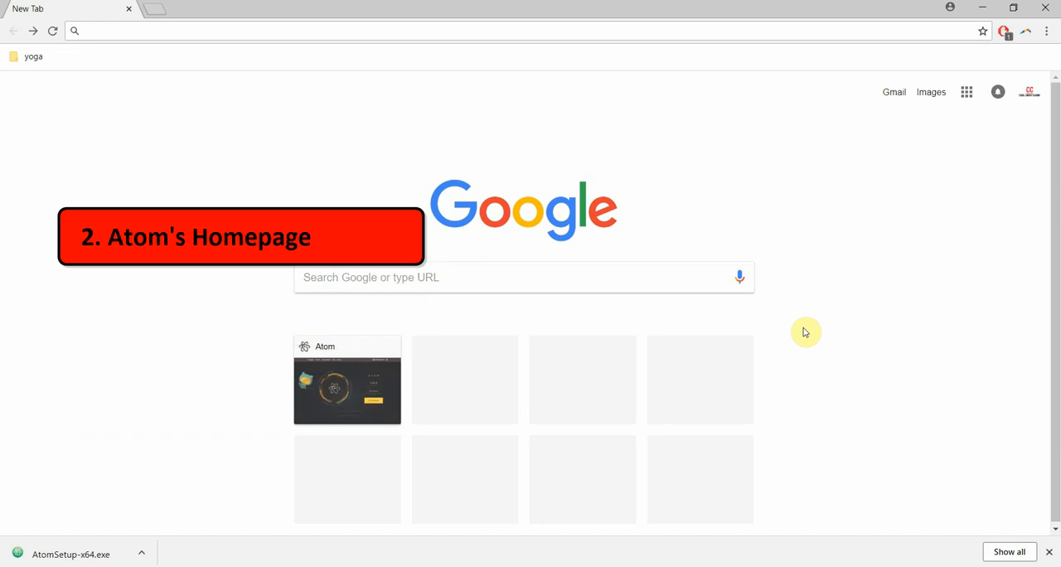
mouse_move(593, 212)
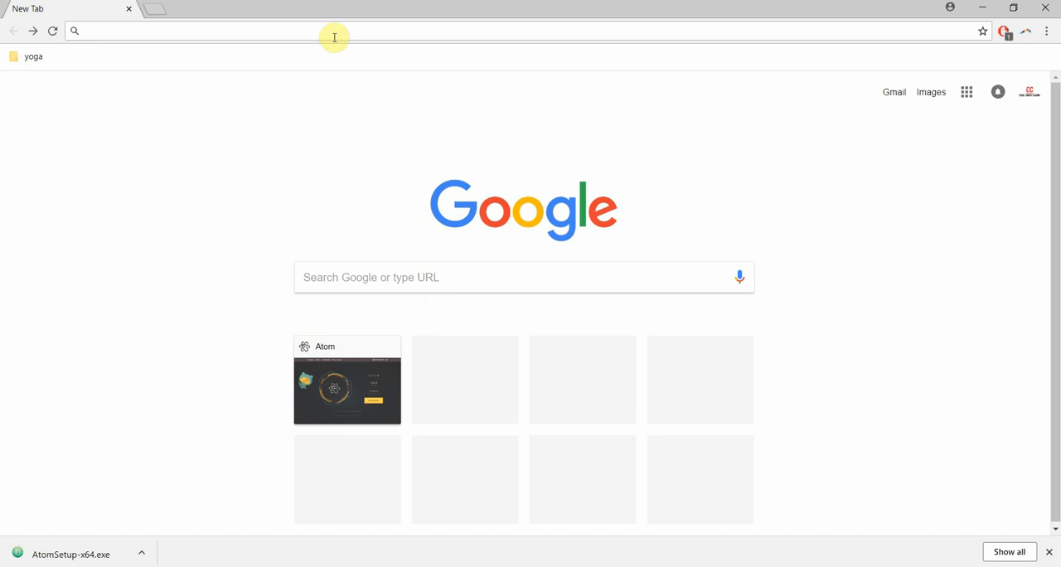
Load the Atom homepage by entering atom.io in the address bar.
text(atom.io)
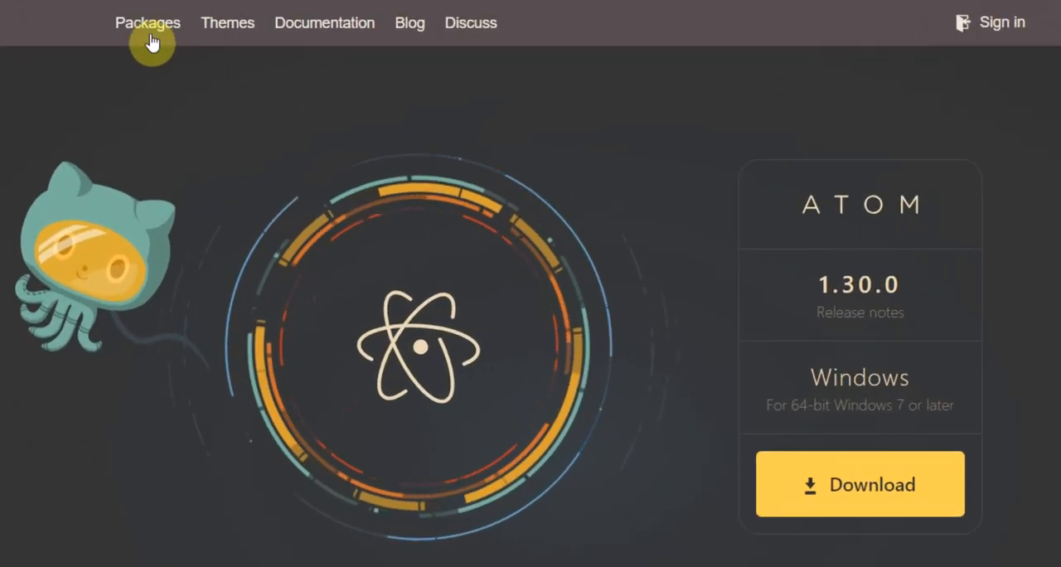
mouse_move(227, 23)
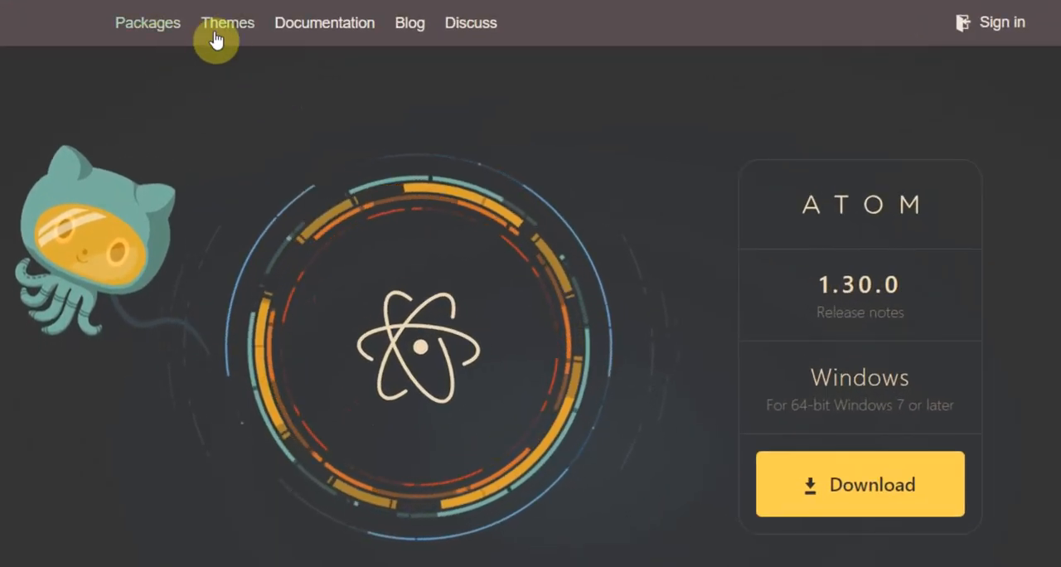
mouse_move(325, 24)
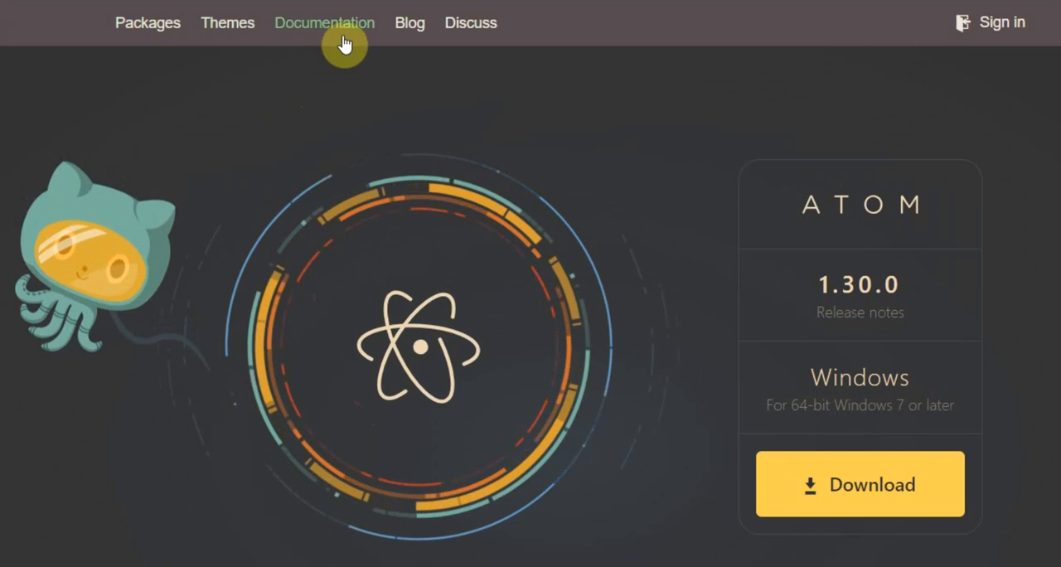
mouse_move(470, 23)
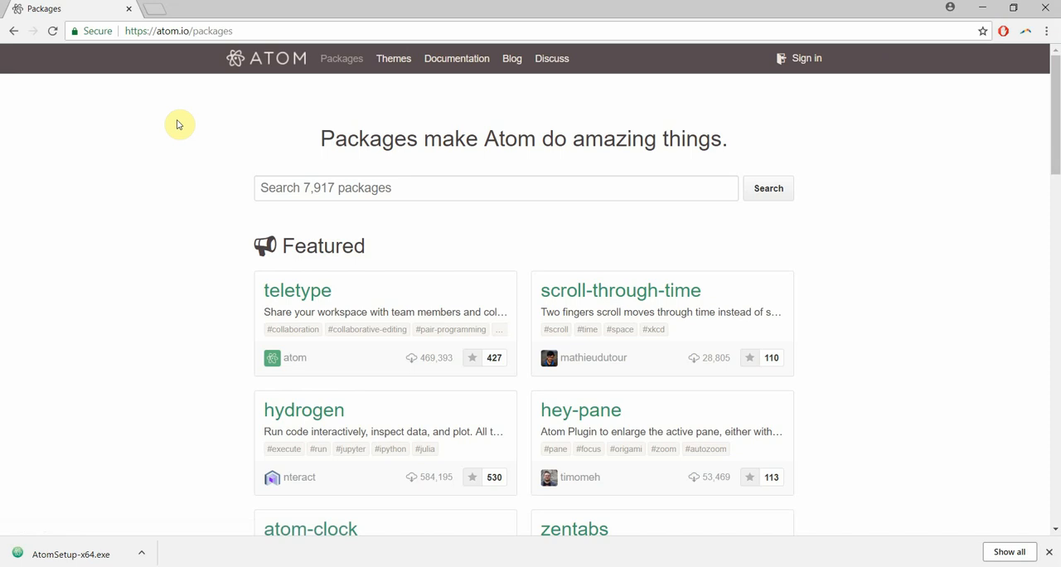
mouse_move(181, 114)
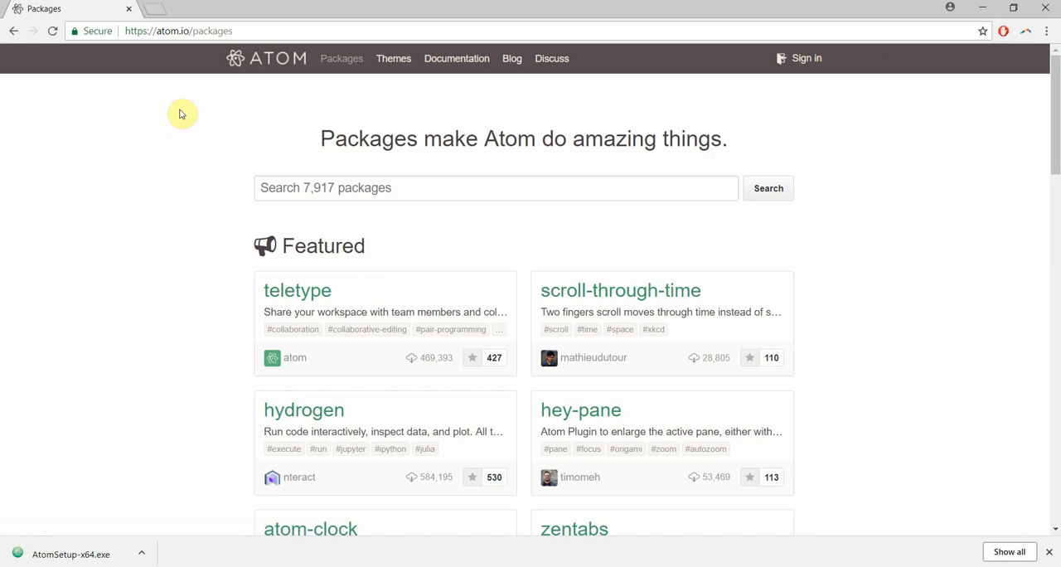
Scroll through the Atom packages catalogue listings.
scroll(down, 3)
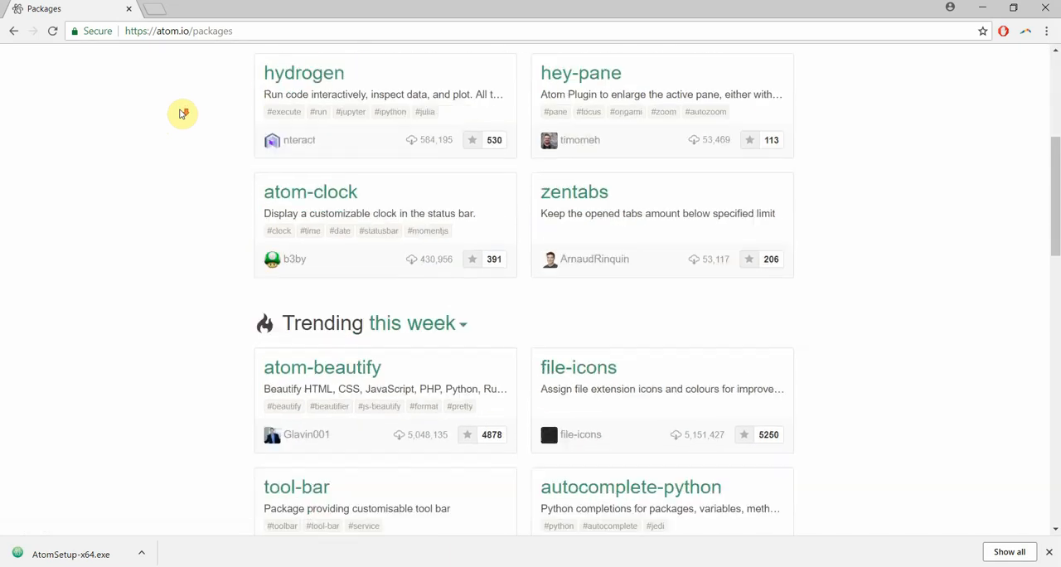
scroll(down, 3)
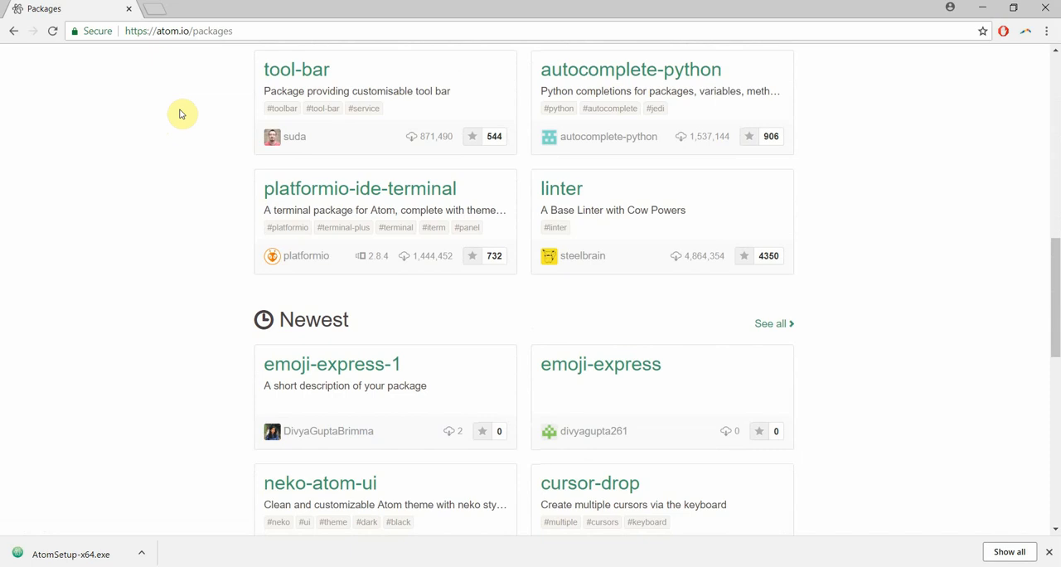
scroll(down, 3)
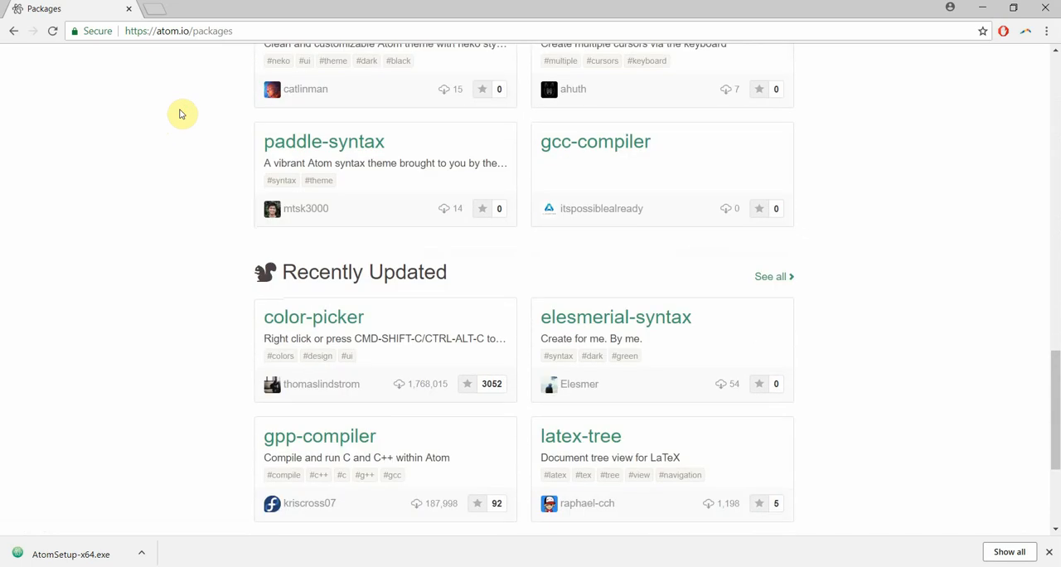
scroll(up, 3)
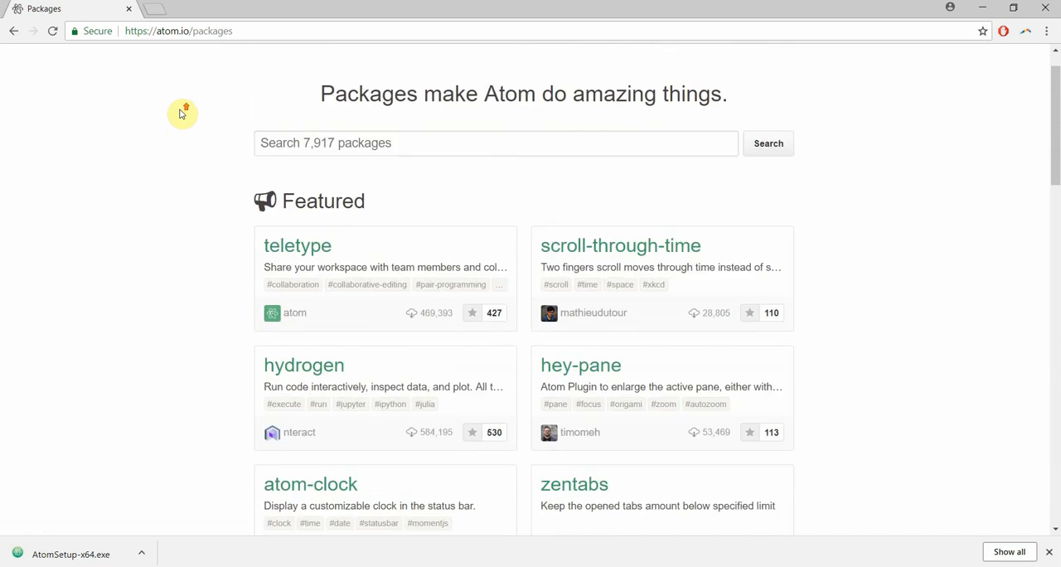
scroll(down, 3)
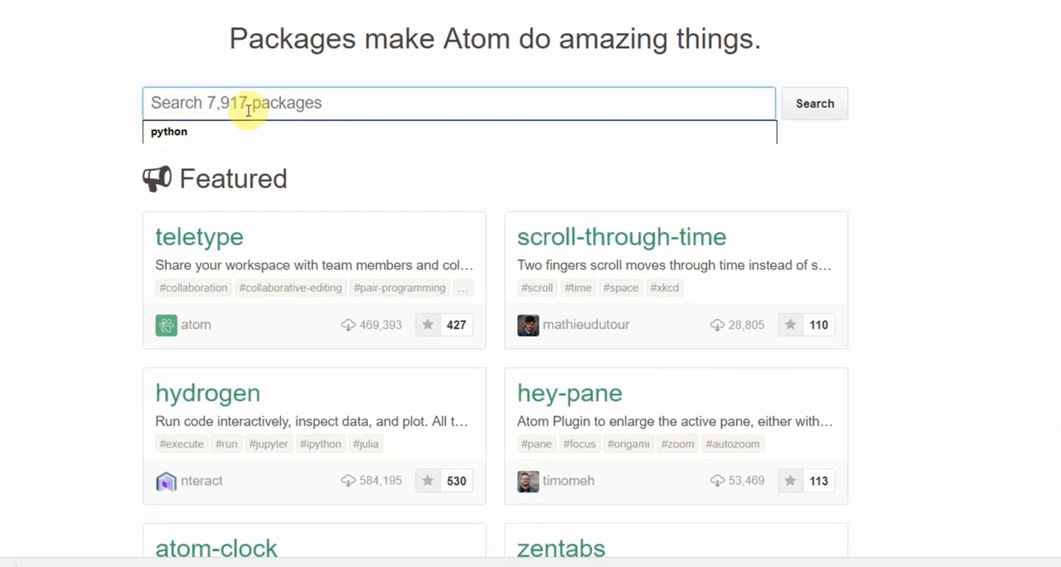
Search the package catalogue for packages matching python.
click(240, 133)
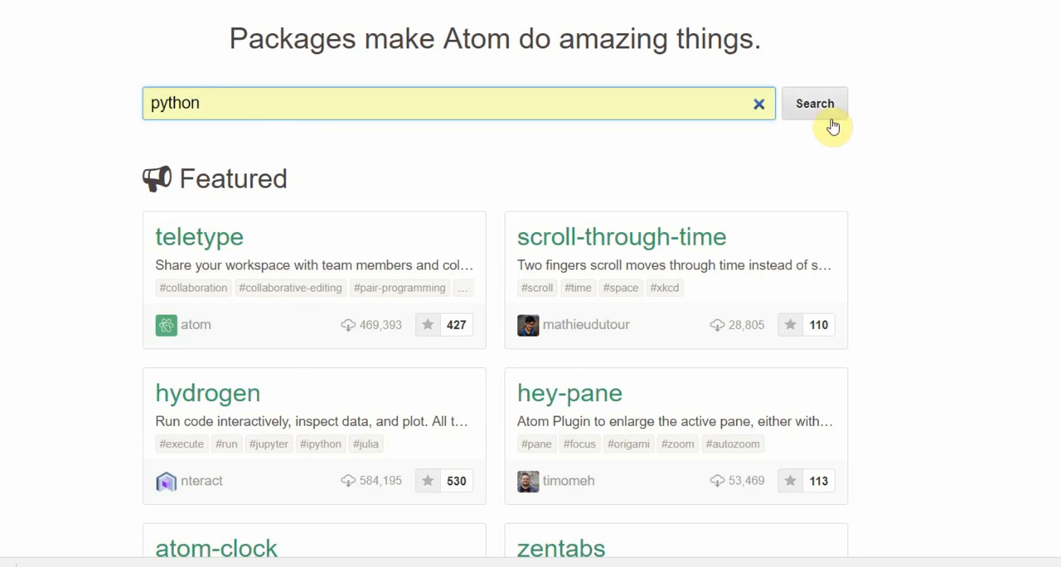
click(814, 102)
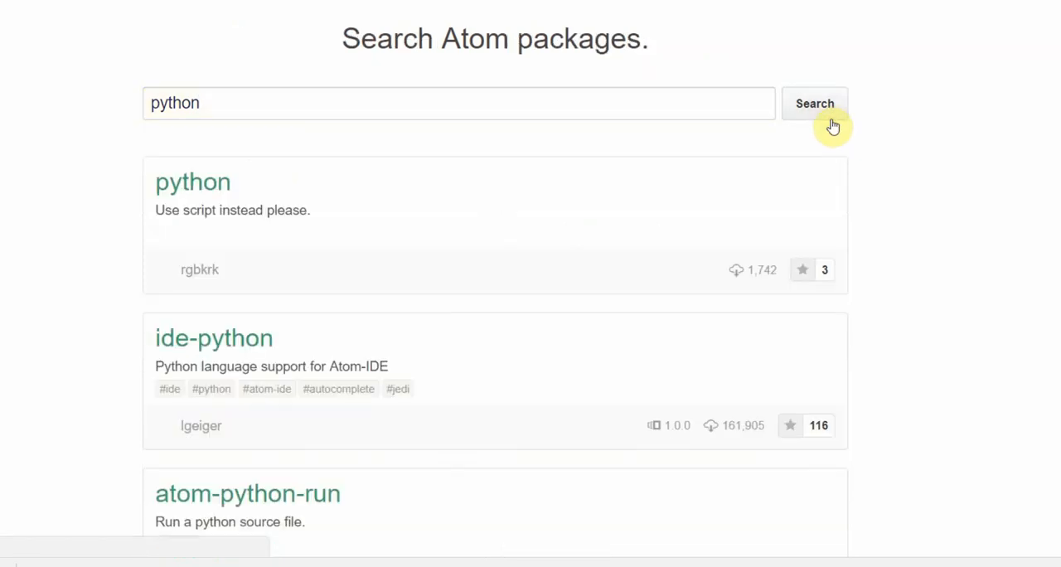
mouse_move(925, 189)
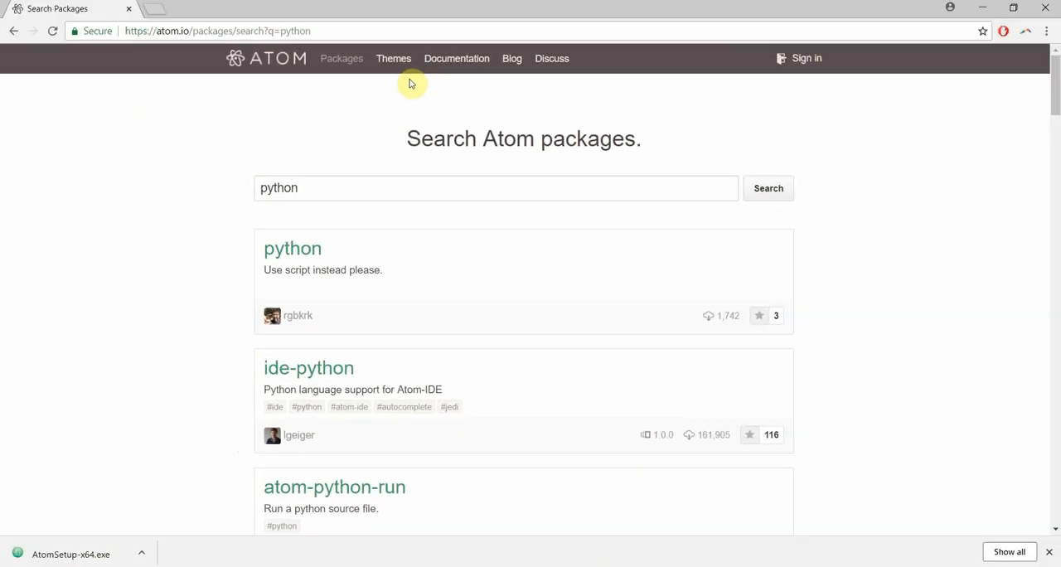
Browse the Atom themes catalogue down through featured, trending and newest themes and back.
click(393, 58)
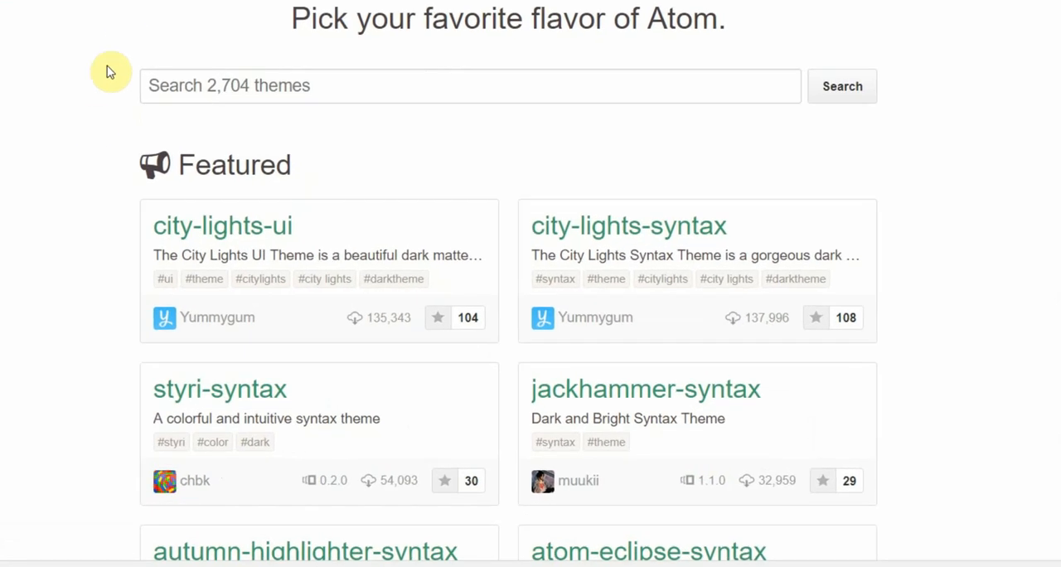
mouse_move(93, 126)
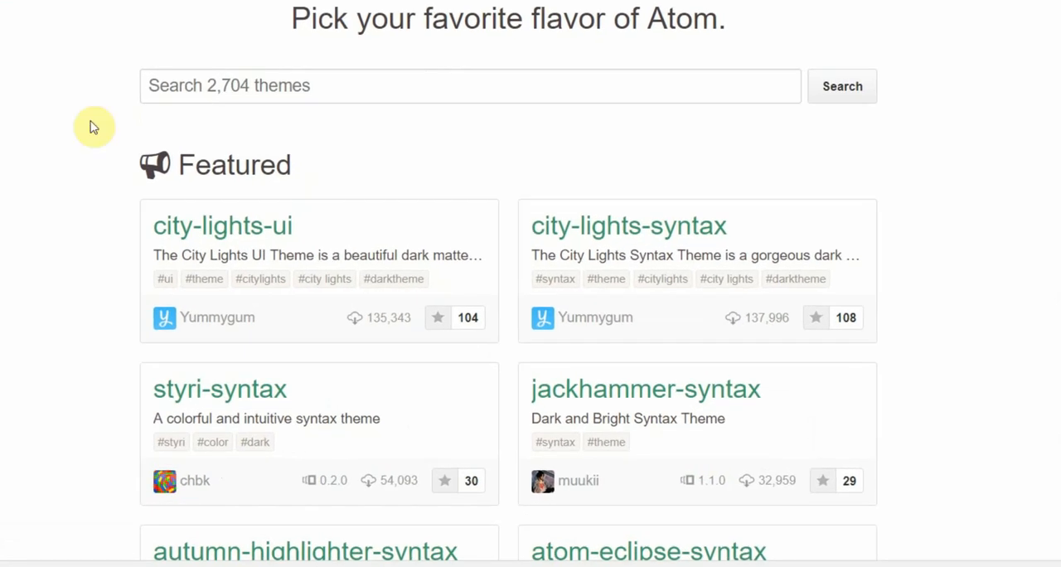
mouse_move(228, 120)
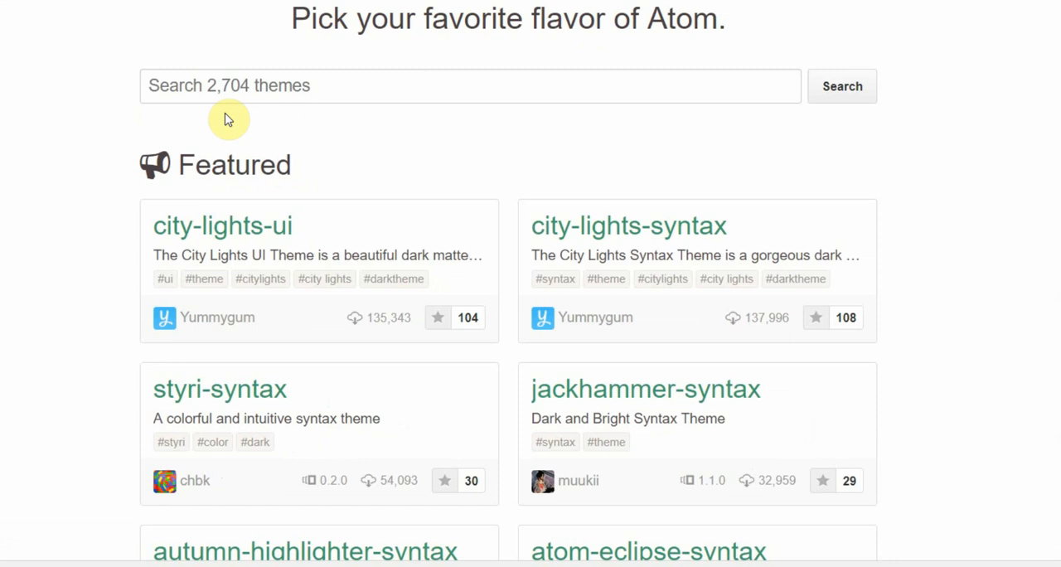
mouse_move(131, 207)
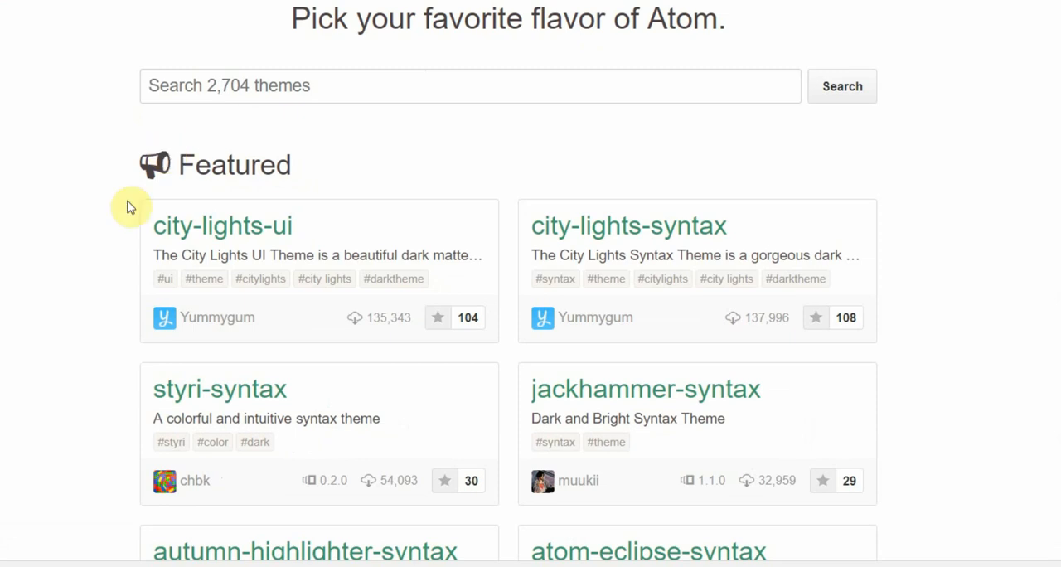
scroll(down, 3)
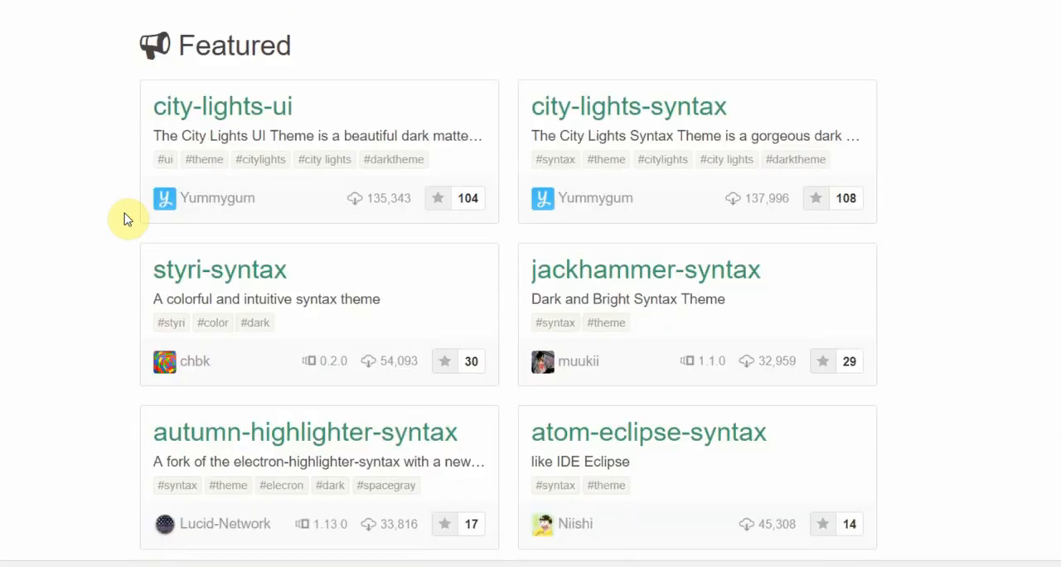
scroll(down, 3)
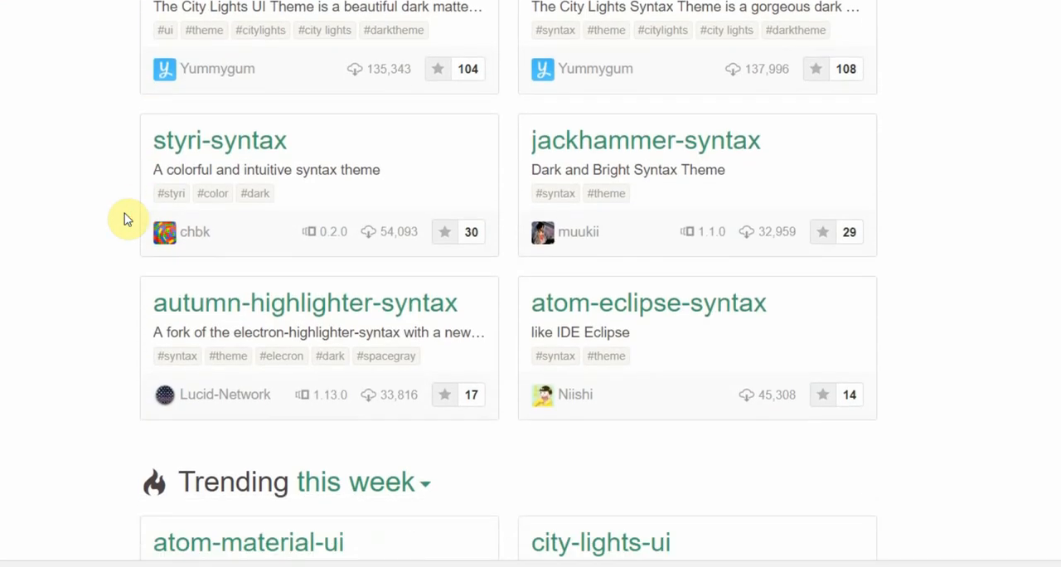
mouse_move(116, 219)
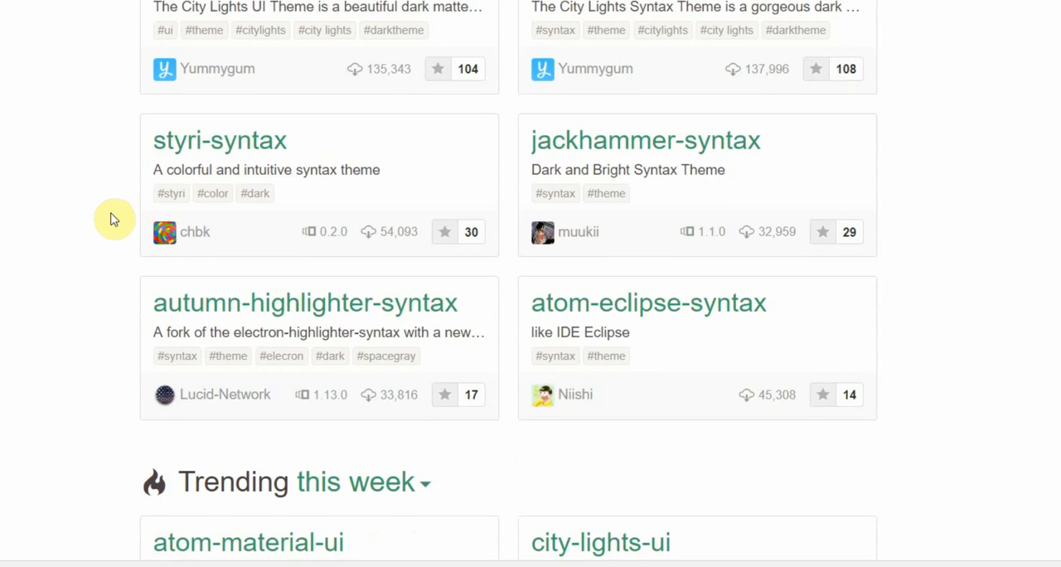
scroll(down, 3)
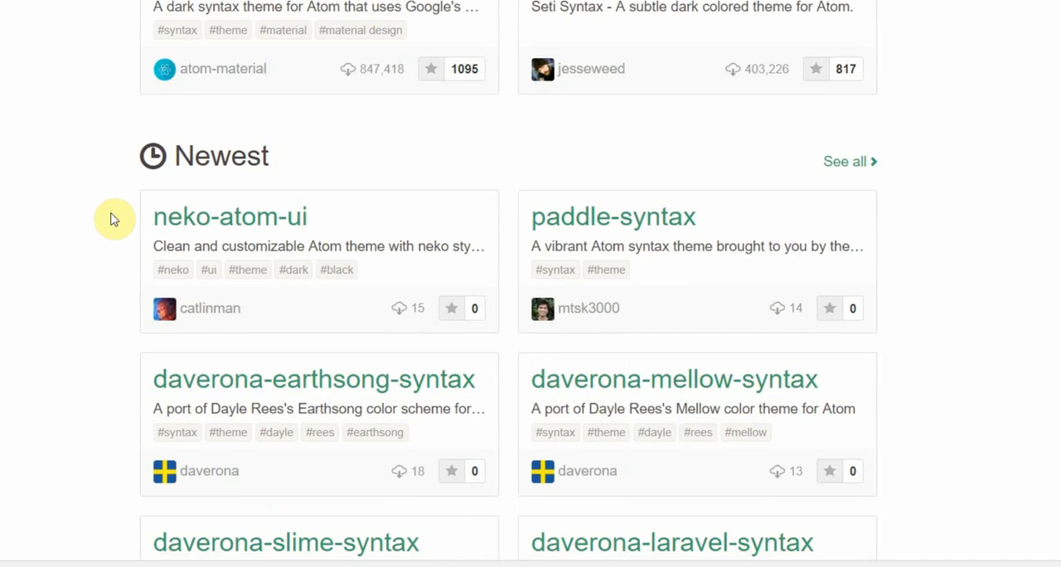
scroll(down, 3)
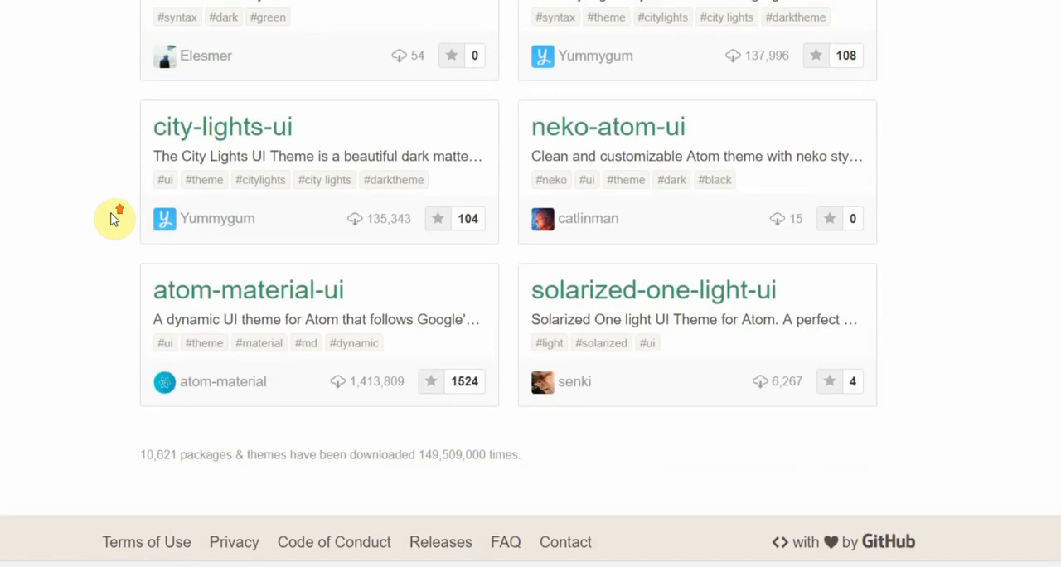
scroll(up, 3)
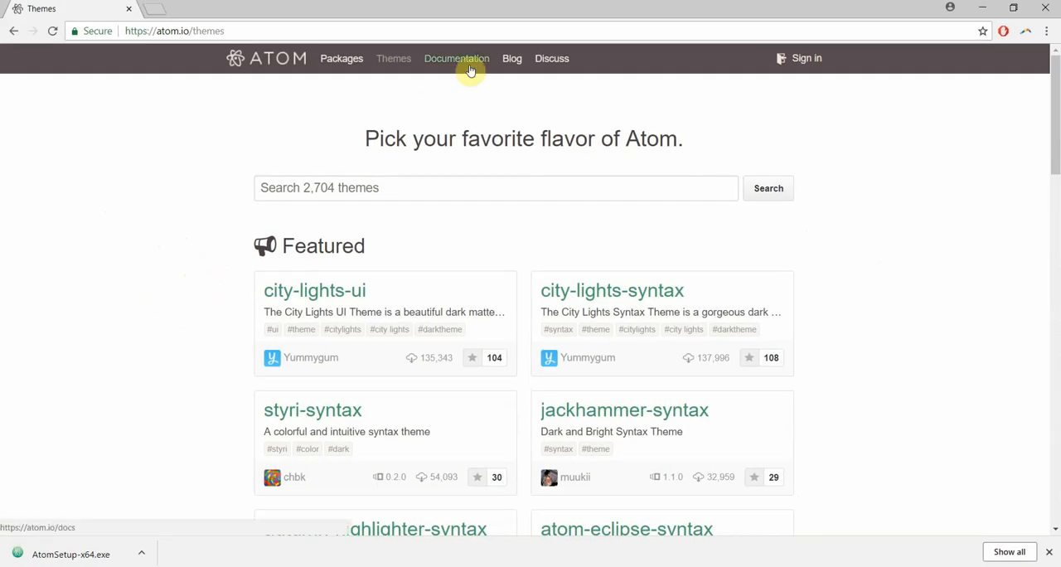
click(456, 58)
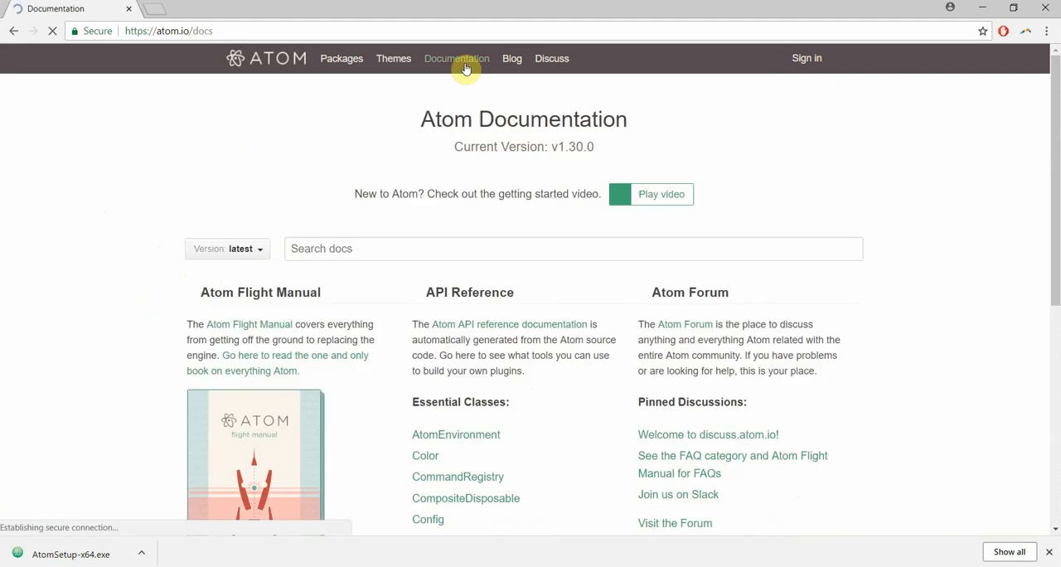
scroll(down, 3)
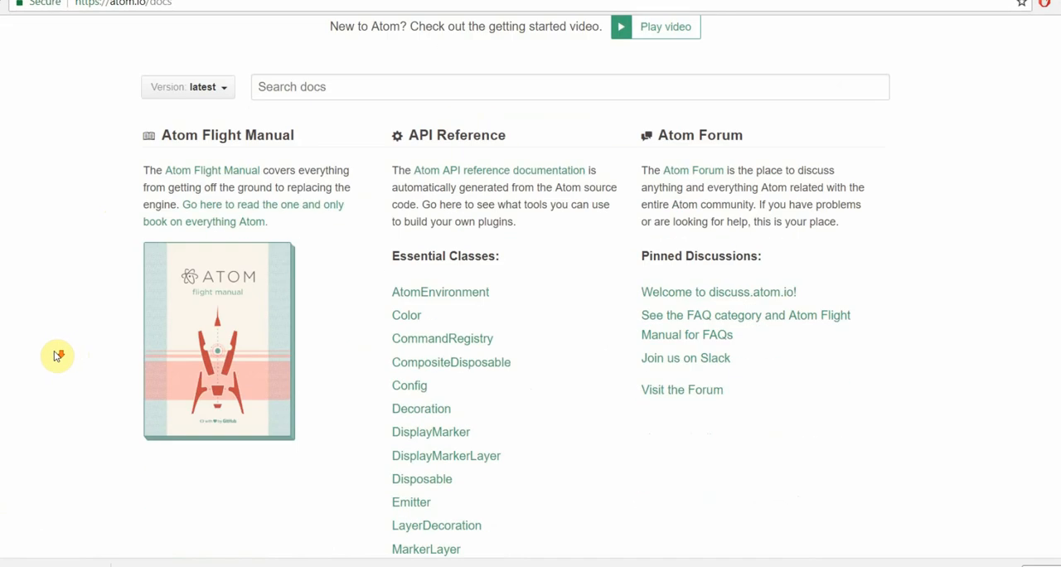
scroll(down, 3)
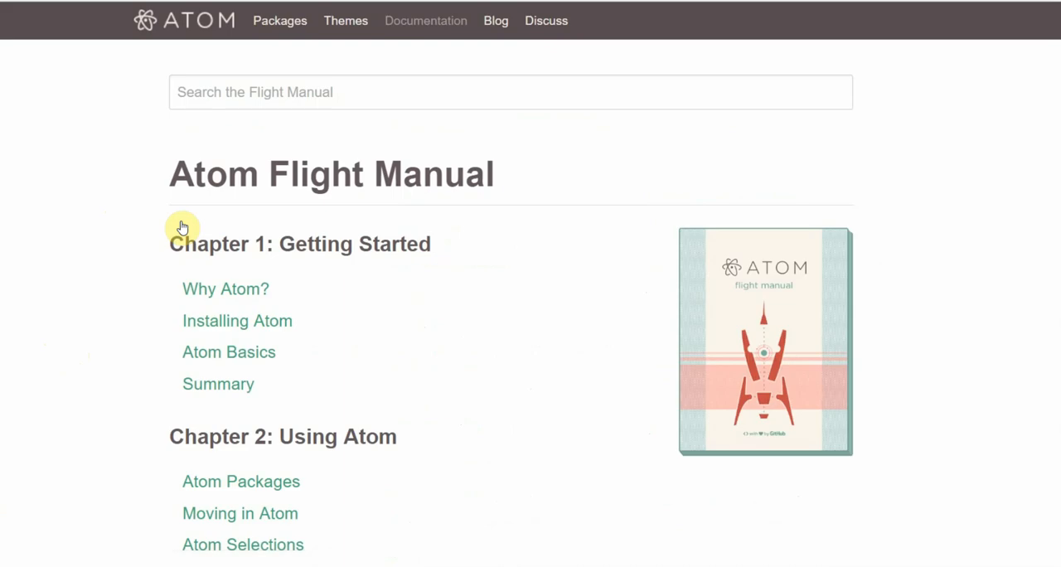
scroll(down, 3)
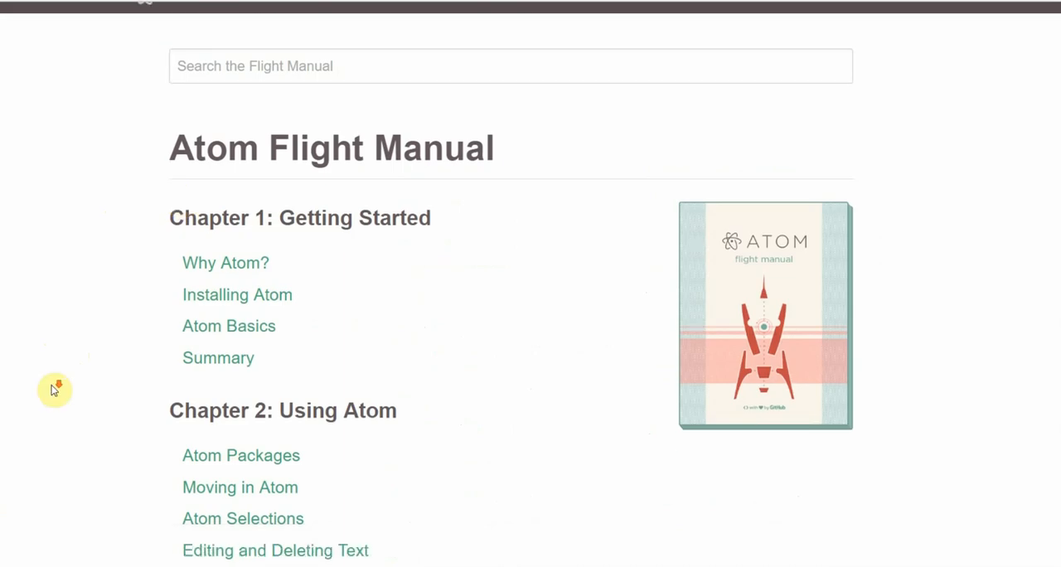
scroll(down, 3)
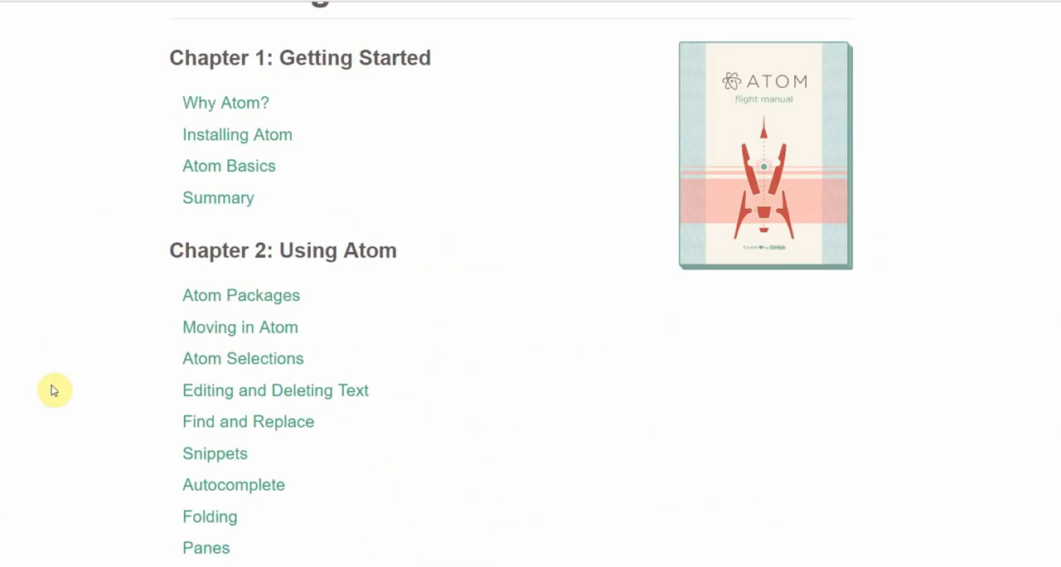
scroll(down, 3)
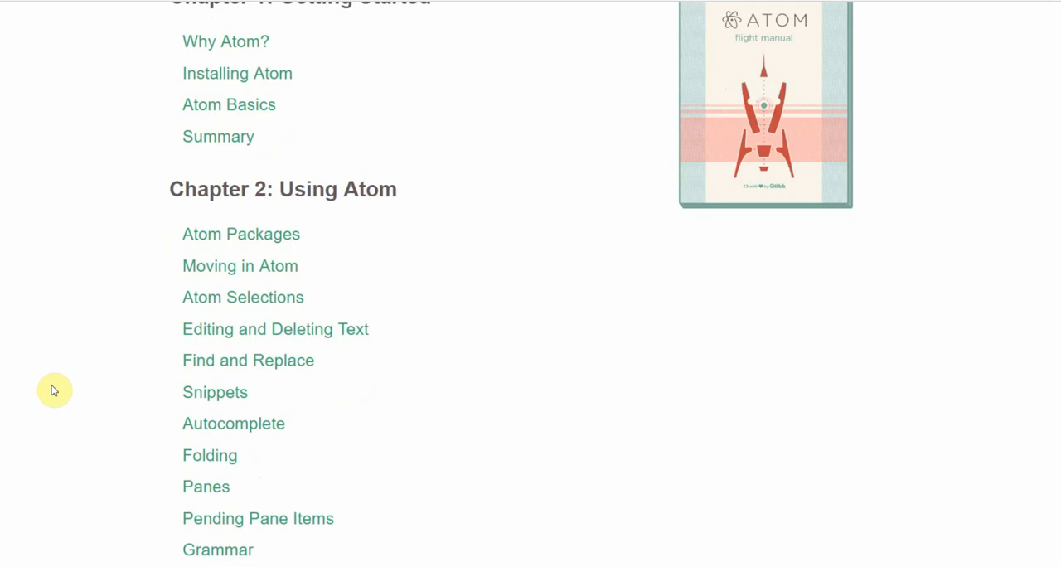
scroll(down, 3)
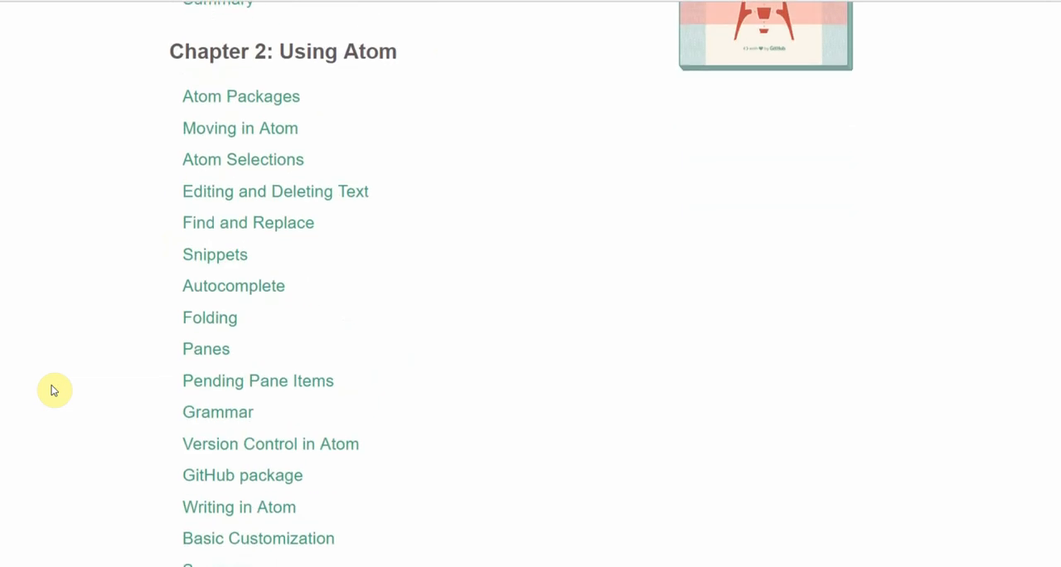
scroll(down, 3)
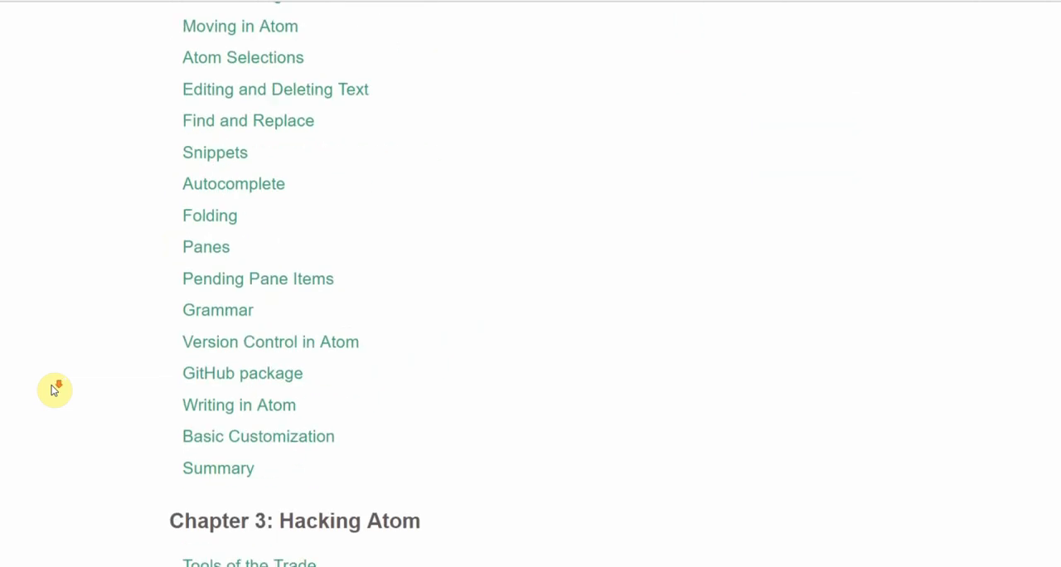
scroll(down, 3)
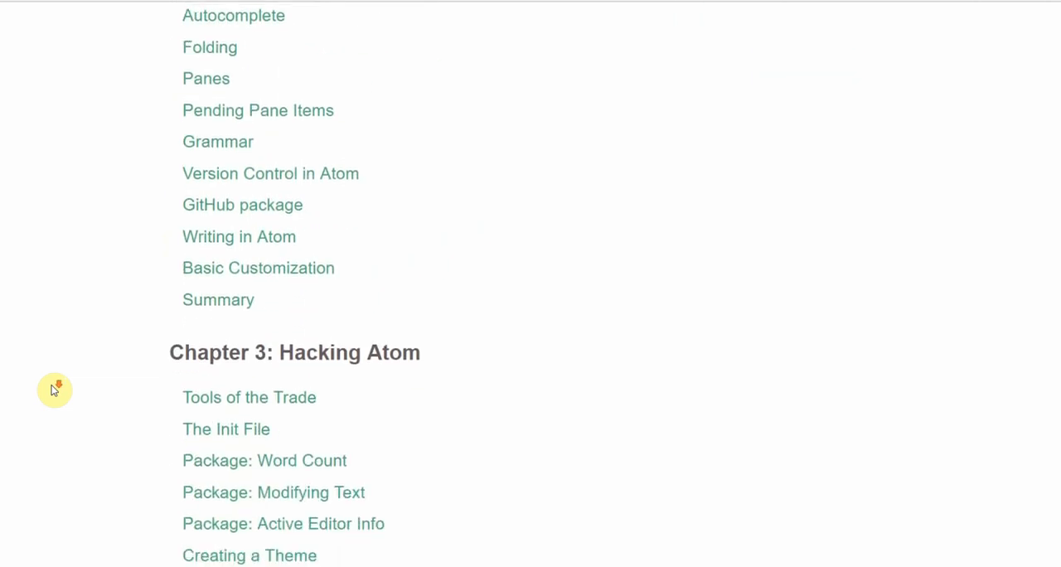
scroll(down, 3)
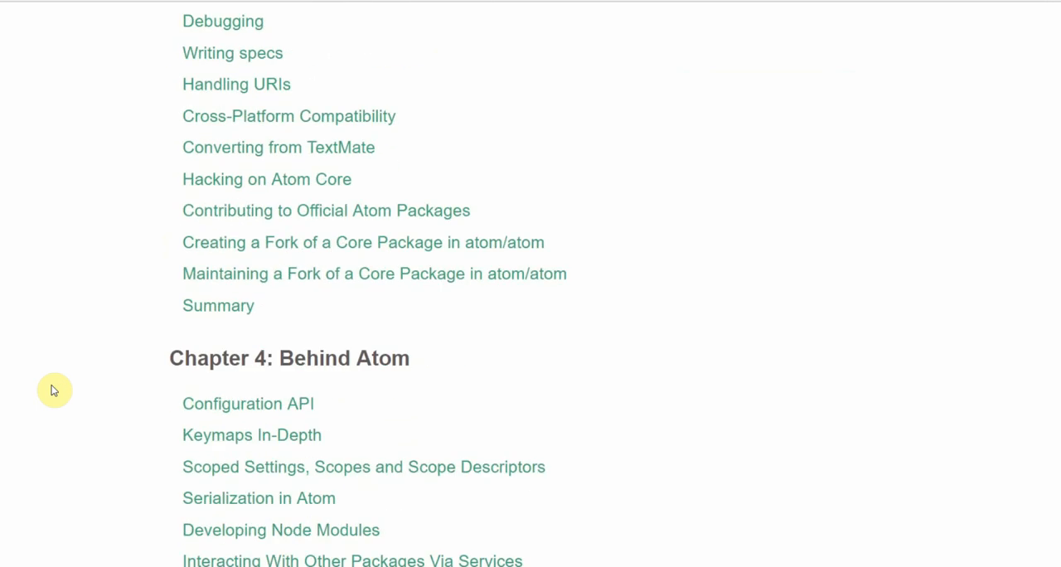
scroll(up, 3)
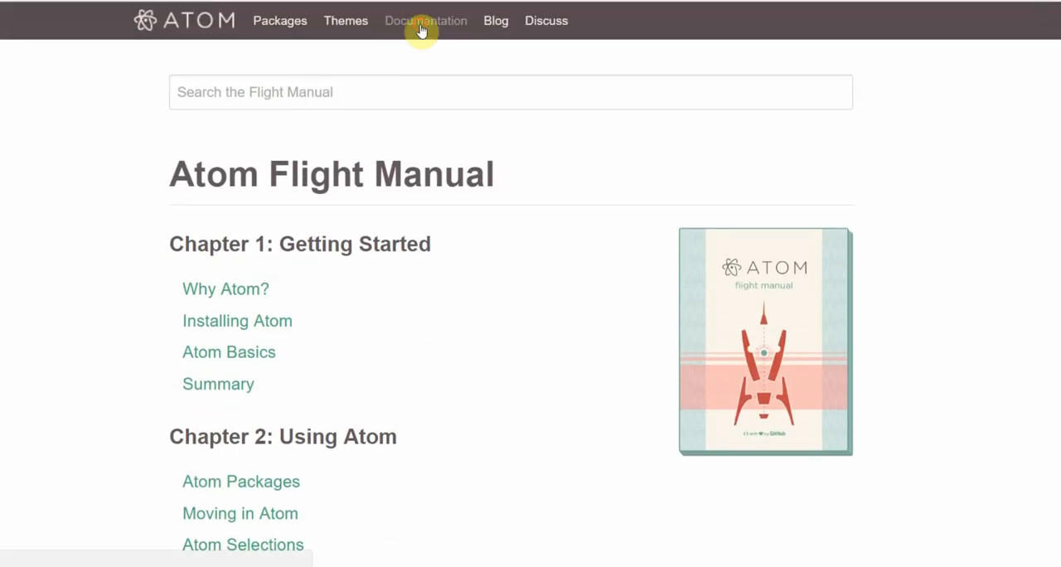
Go to the Atom Documentation overview from the top navigation.
click(425, 20)
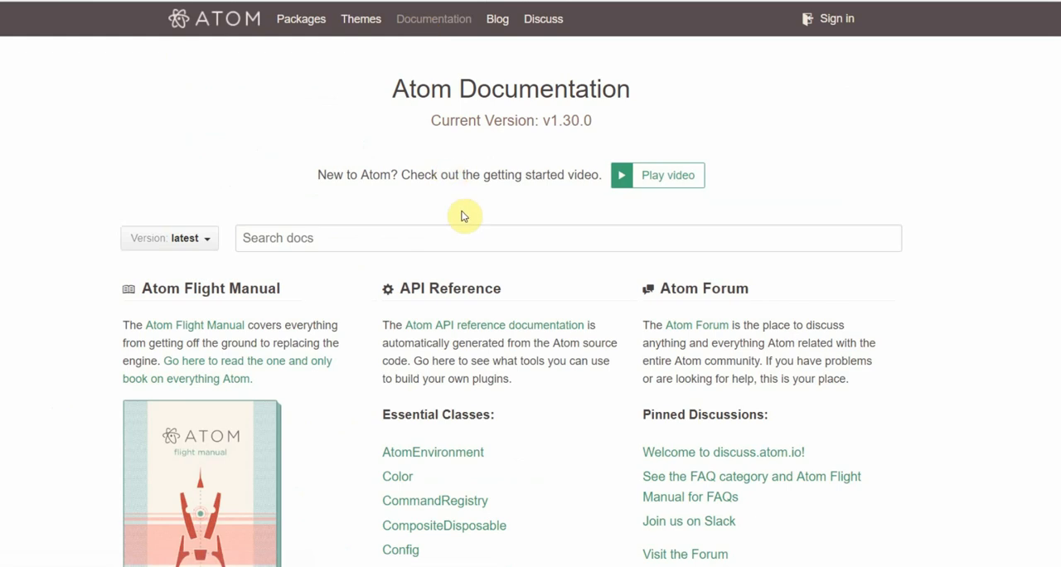
mouse_move(454, 296)
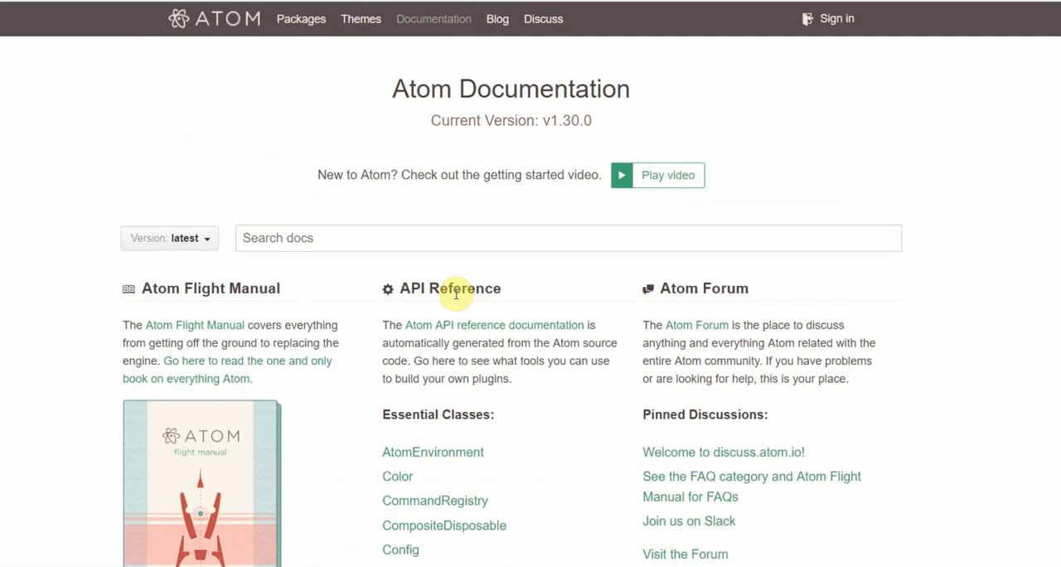
mouse_move(703, 288)
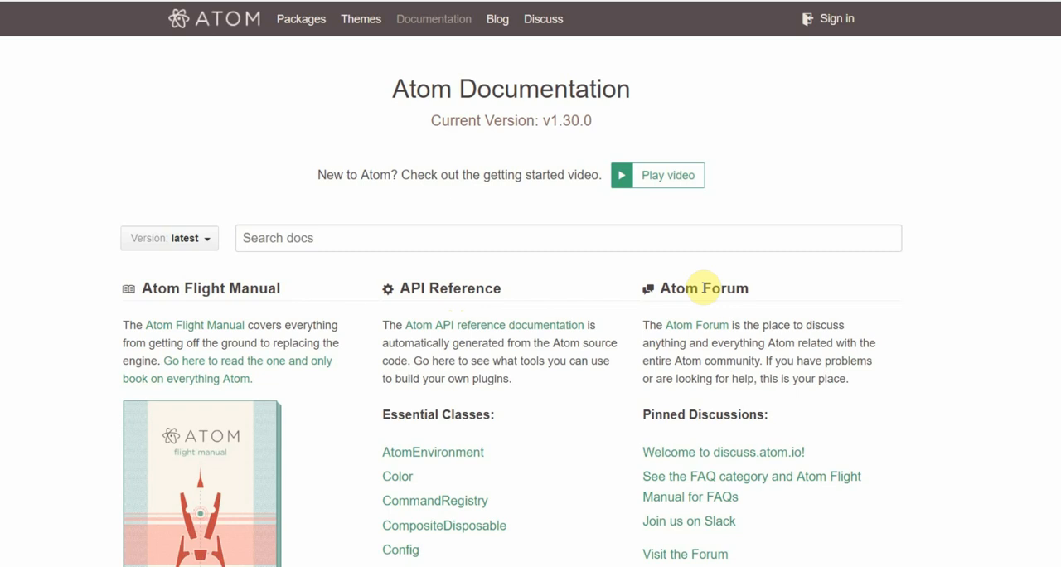
mouse_move(498, 18)
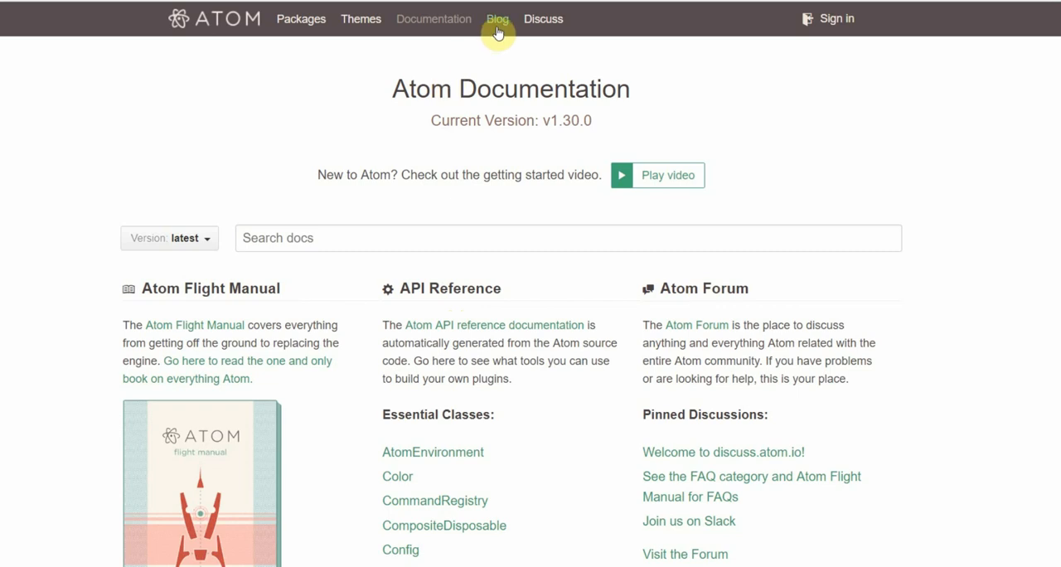
Browse the Atom blog's release posts for Atom 1.30, 1.29 and 1.28.
click(498, 18)
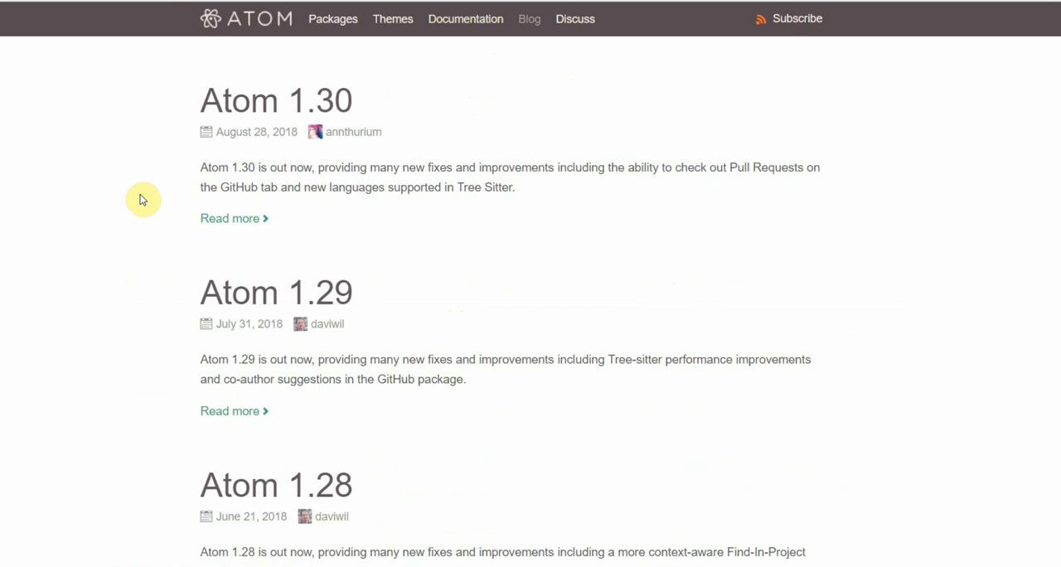
scroll(down, 3)
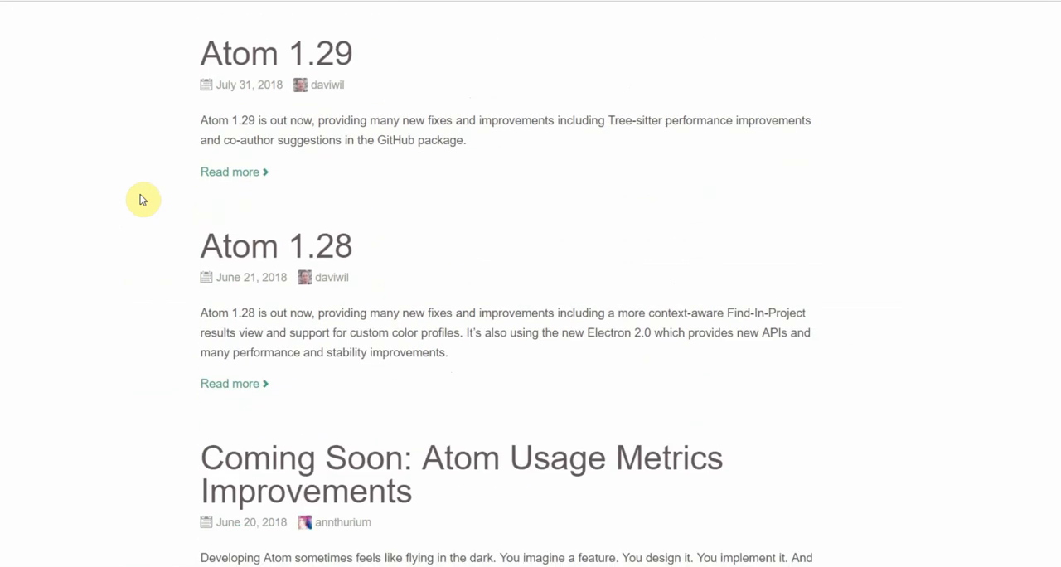
scroll(down, 3)
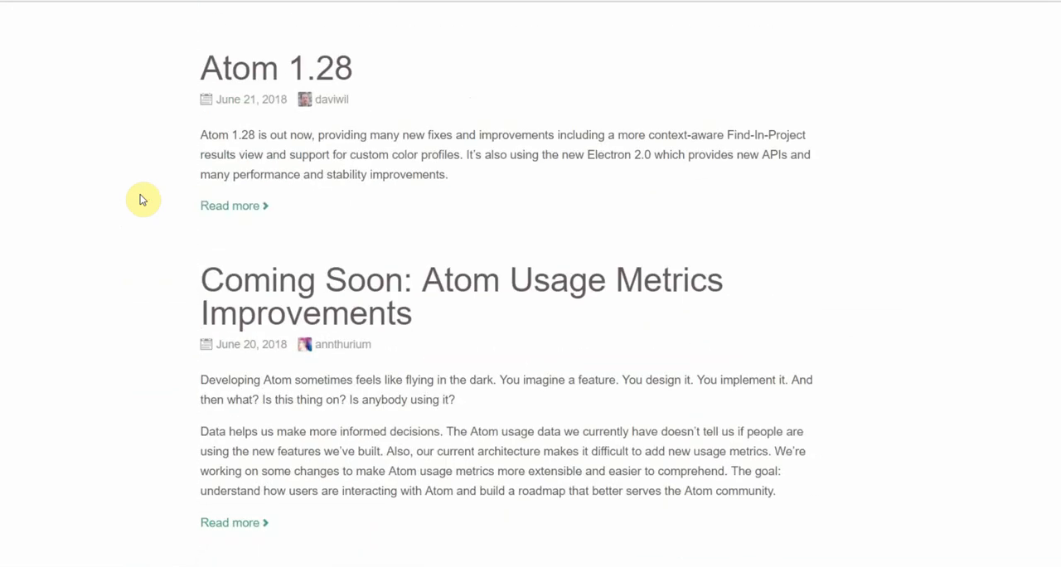
scroll(up, 3)
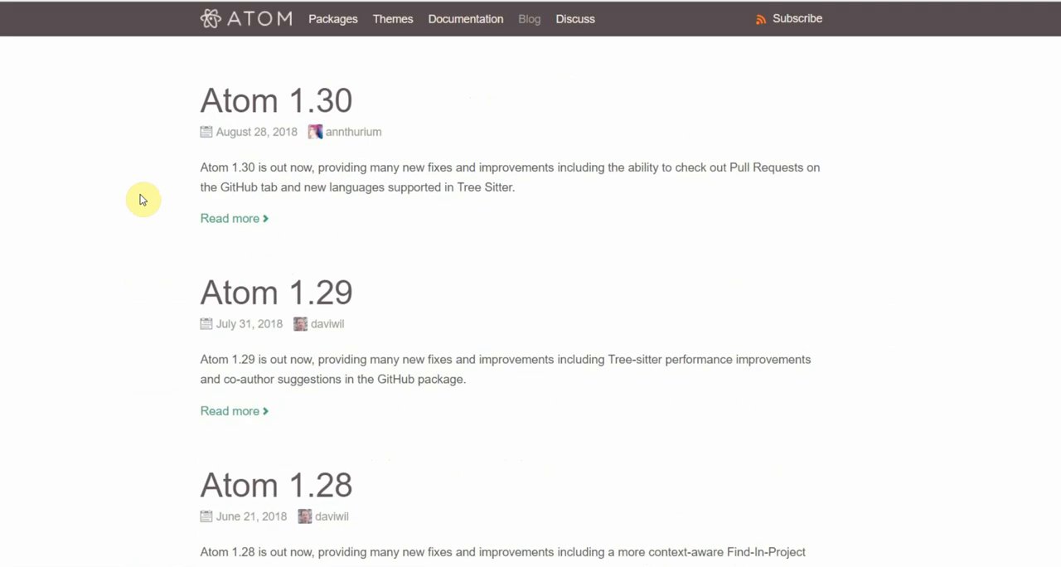
mouse_move(573, 18)
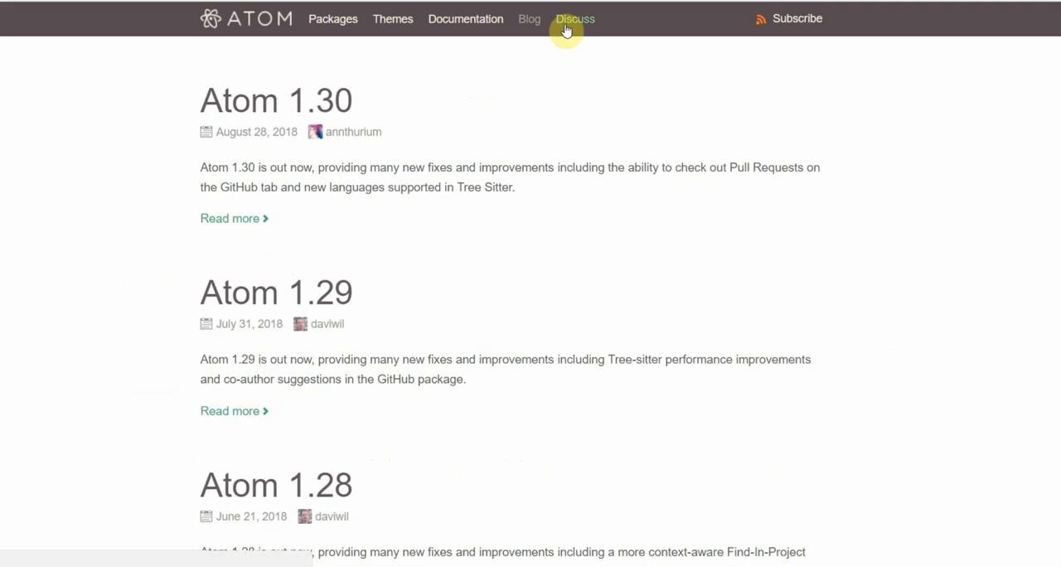
Go to the Atom Discuss forum.
click(573, 19)
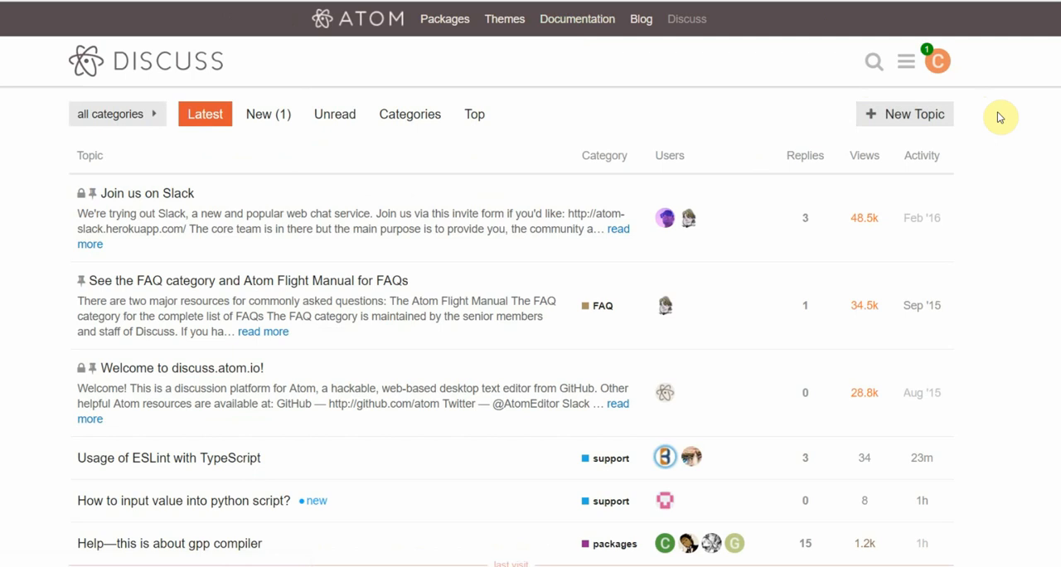
mouse_move(945, 123)
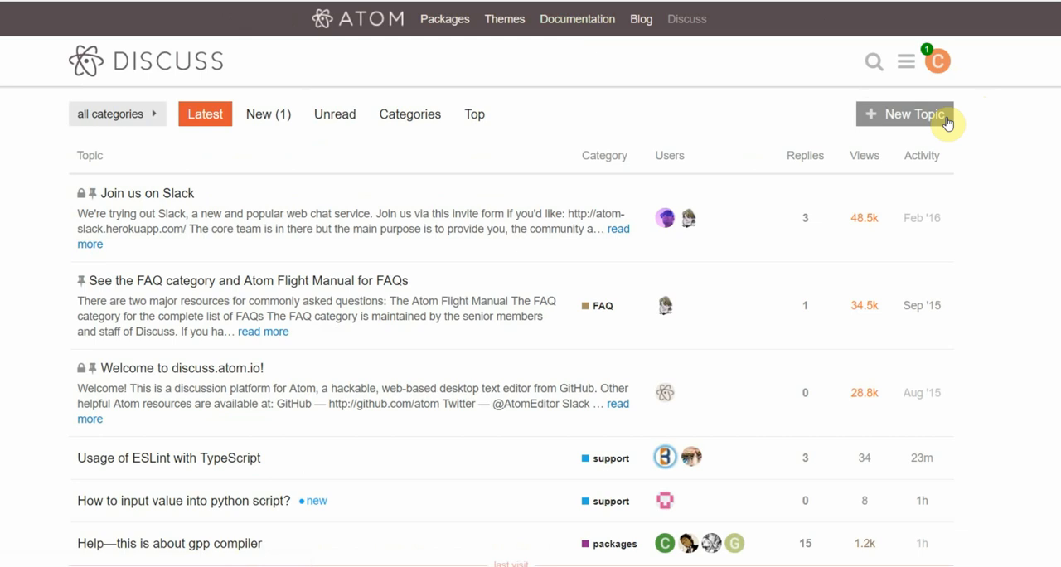
click(905, 112)
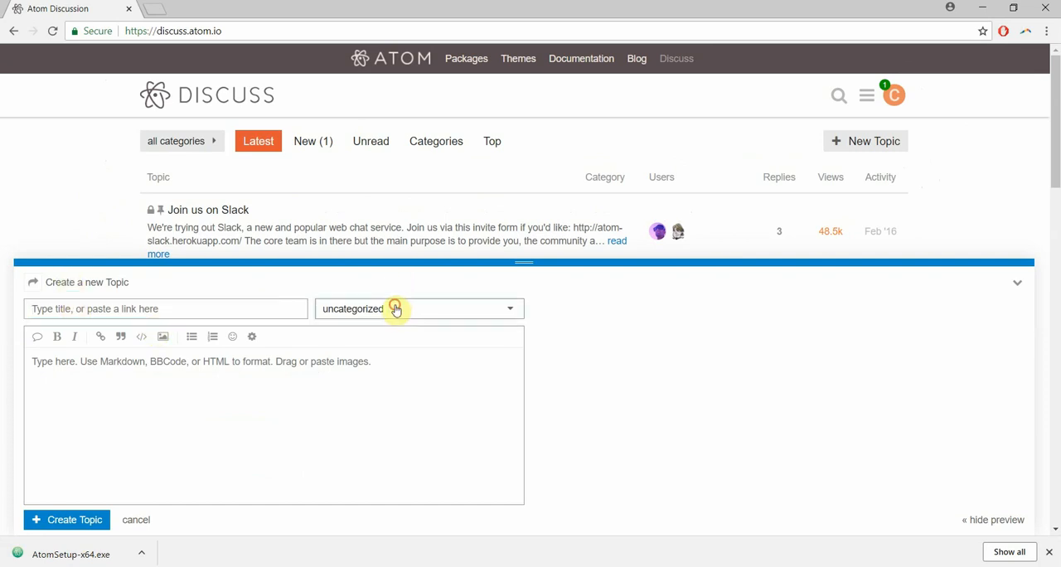
mouse_move(143, 398)
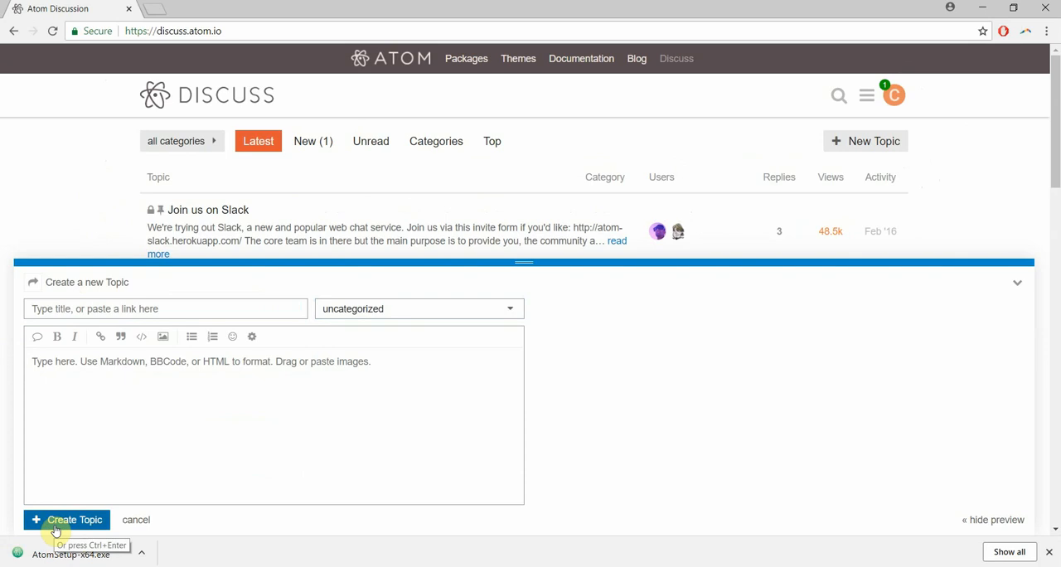
mouse_move(1020, 279)
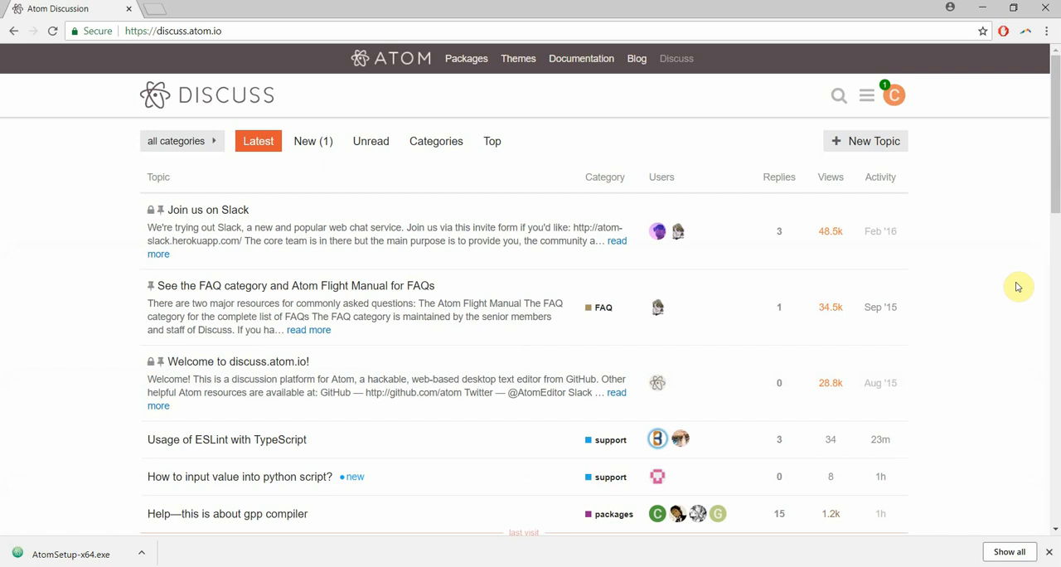
click(389, 58)
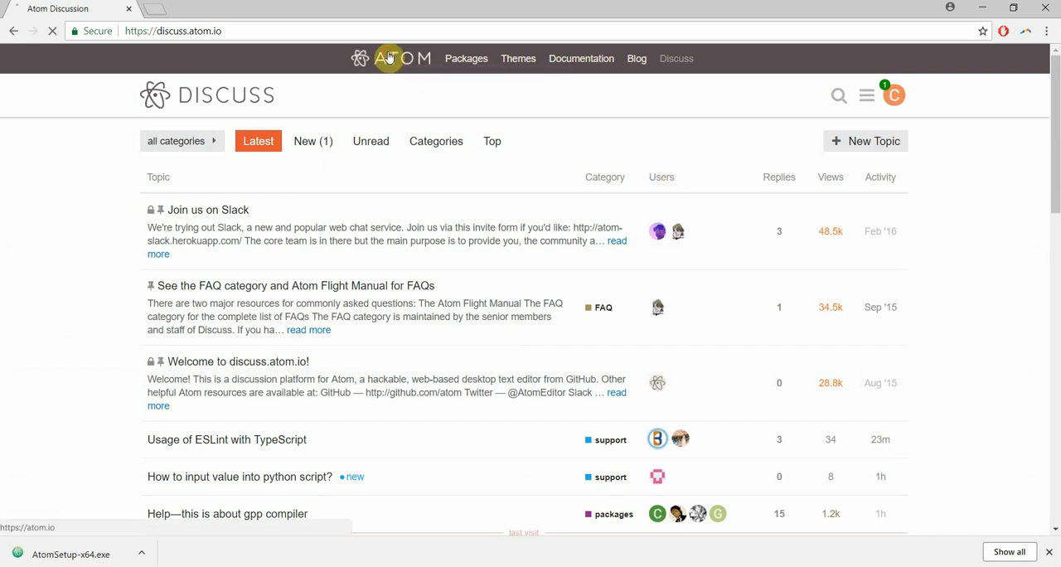
Return to the atom.io home page via the ATOM logo and scroll toward the Teletype section.
click(401, 58)
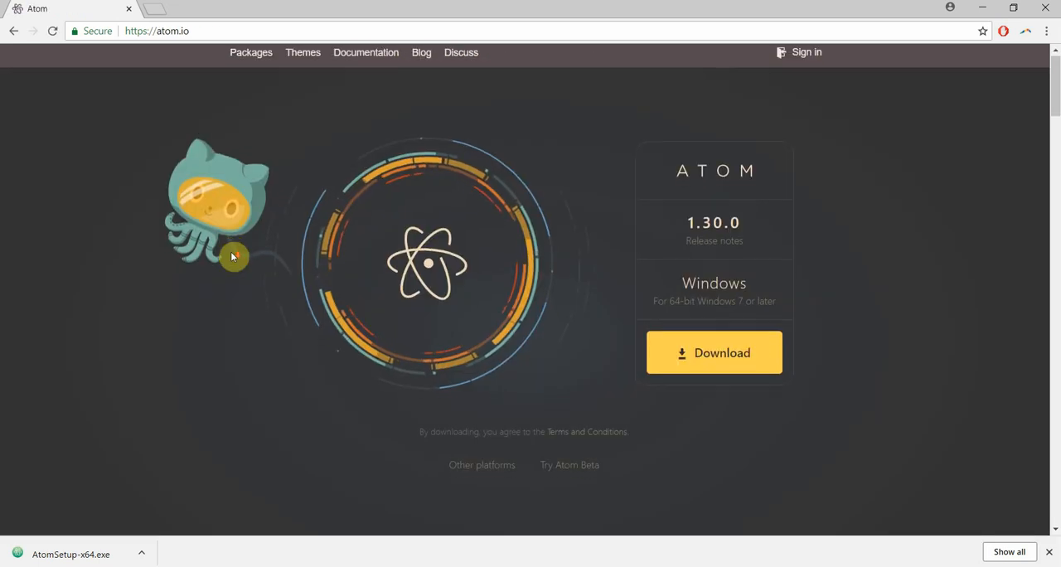
scroll(down, 3)
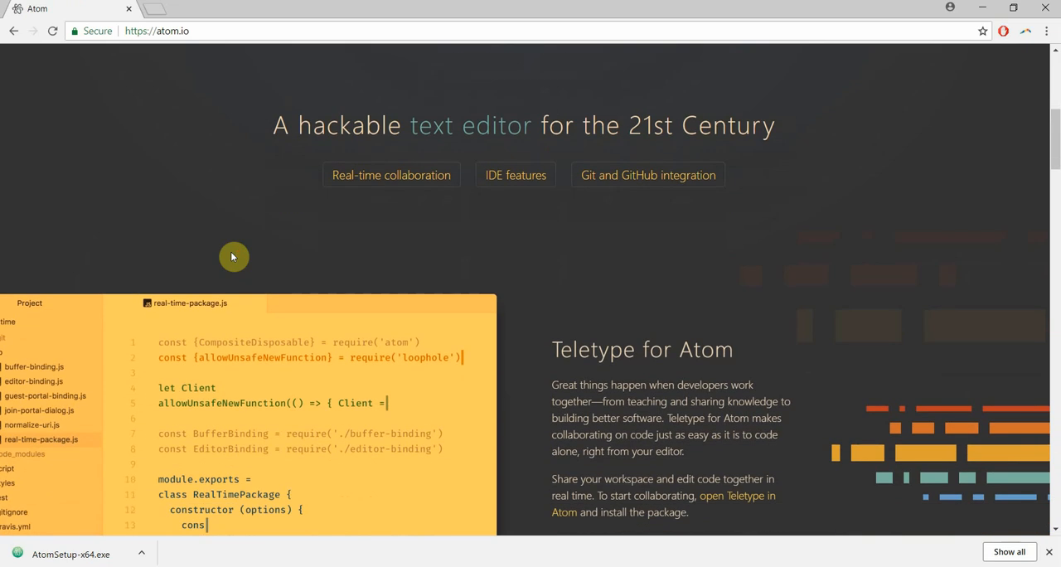
mouse_move(431, 194)
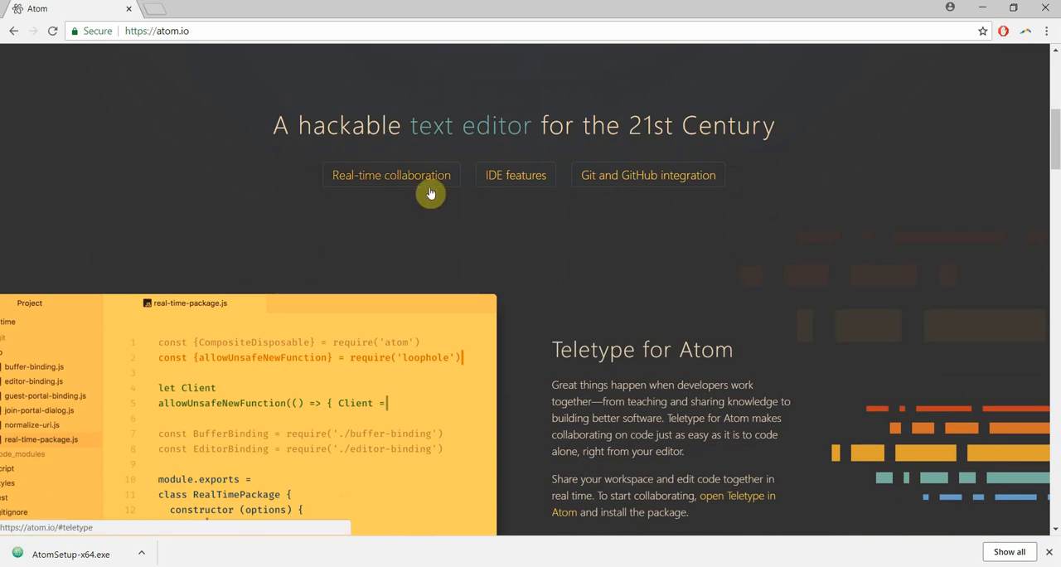
mouse_move(583, 190)
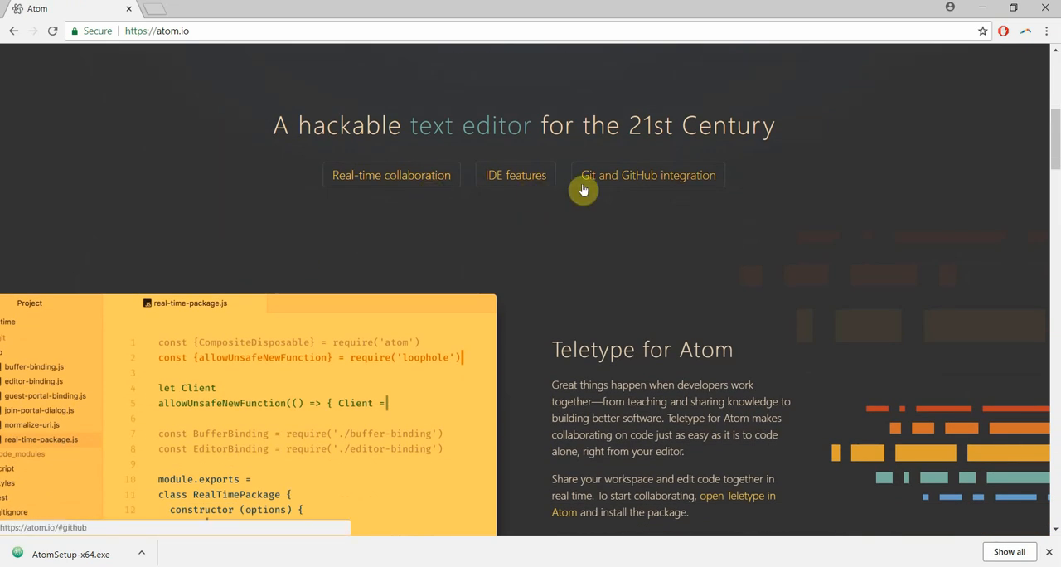
mouse_move(391, 176)
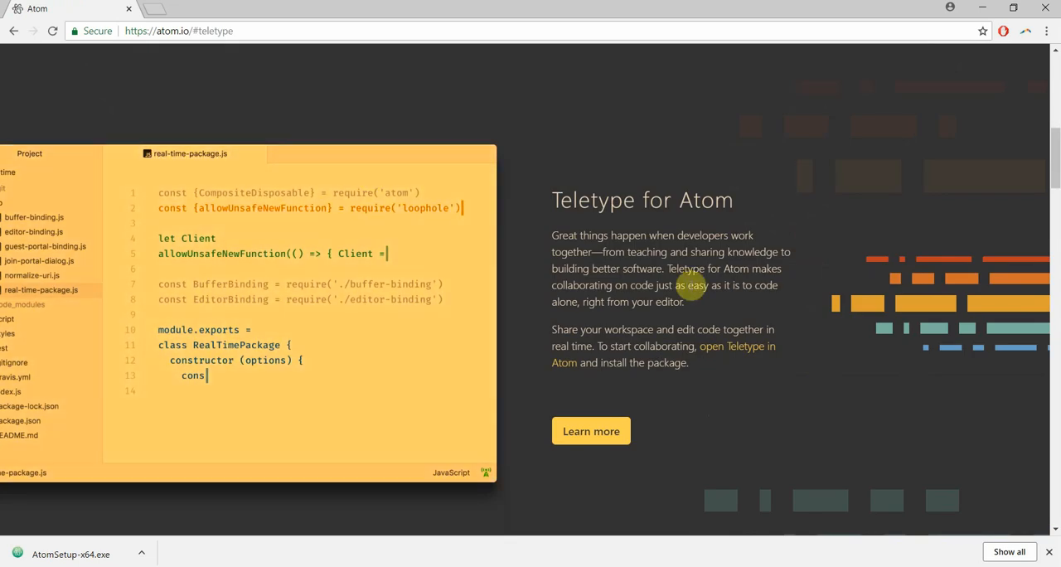
mouse_move(718, 357)
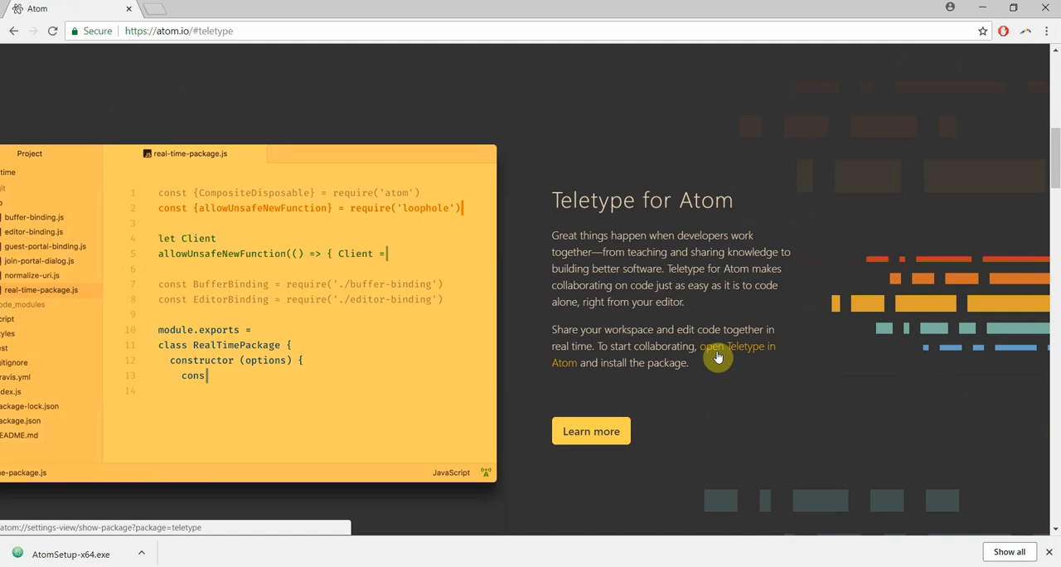
mouse_move(689, 249)
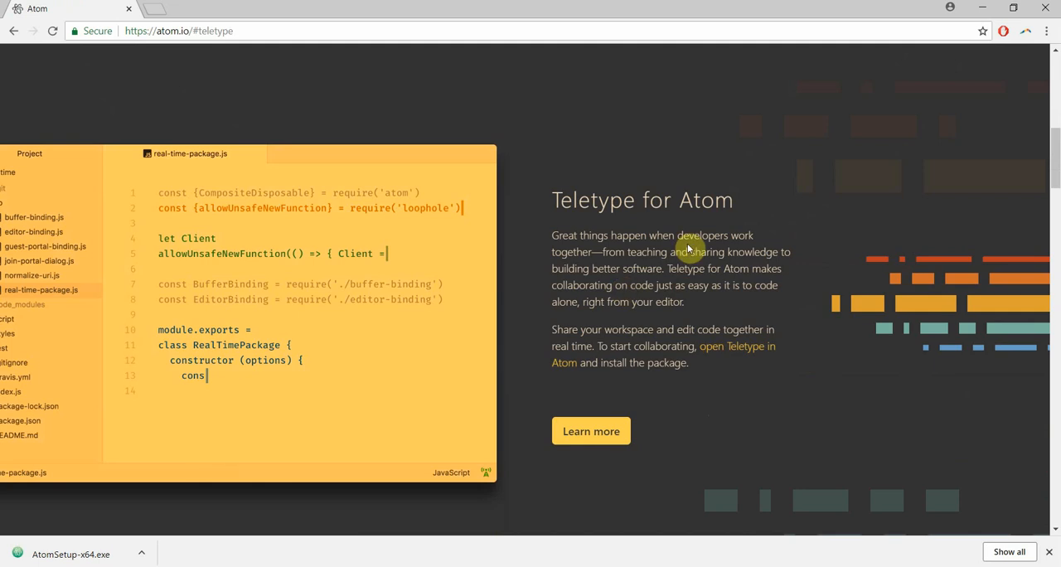
mouse_move(561, 235)
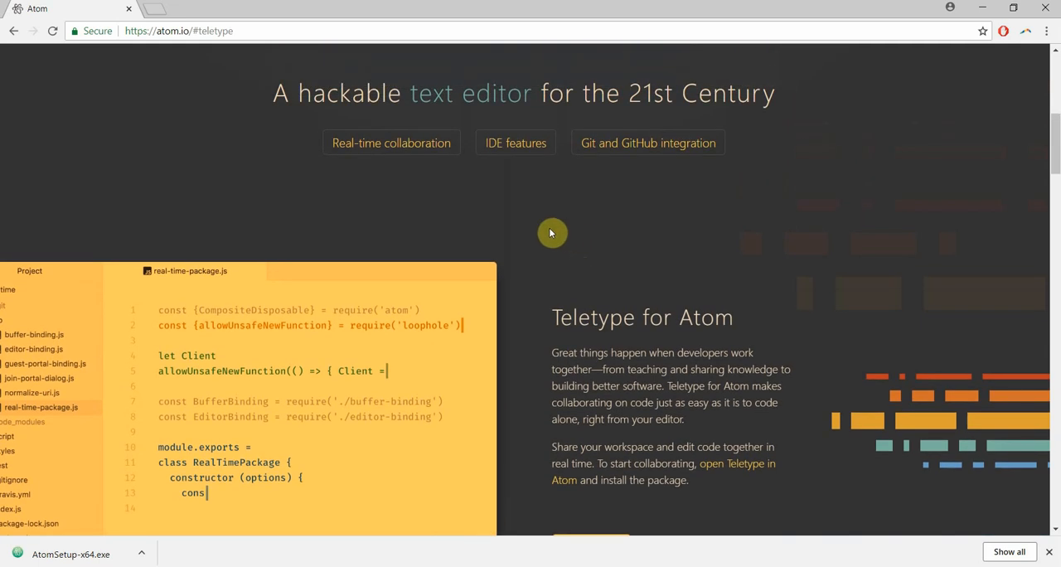
mouse_move(511, 143)
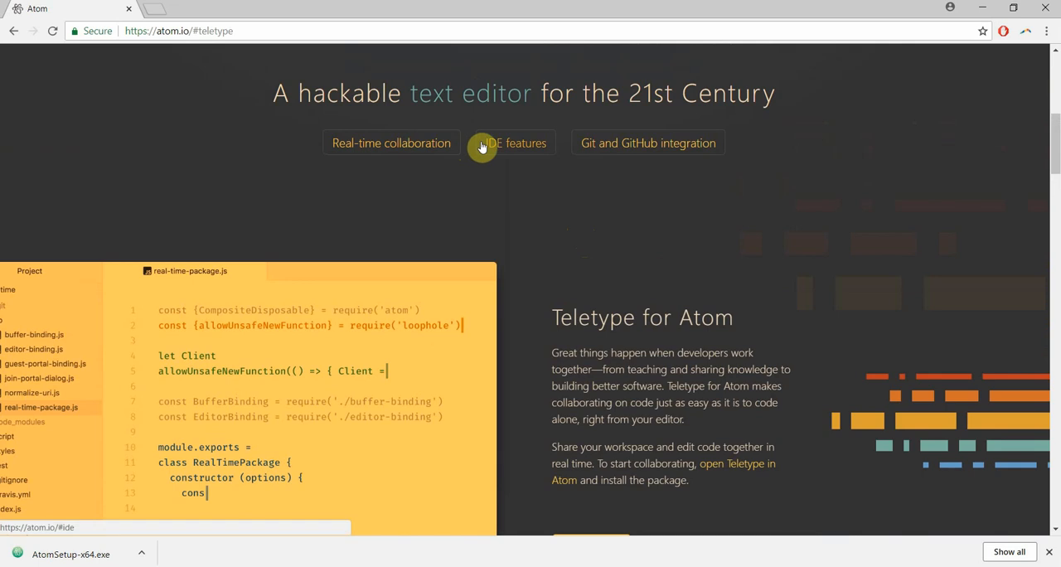
click(509, 143)
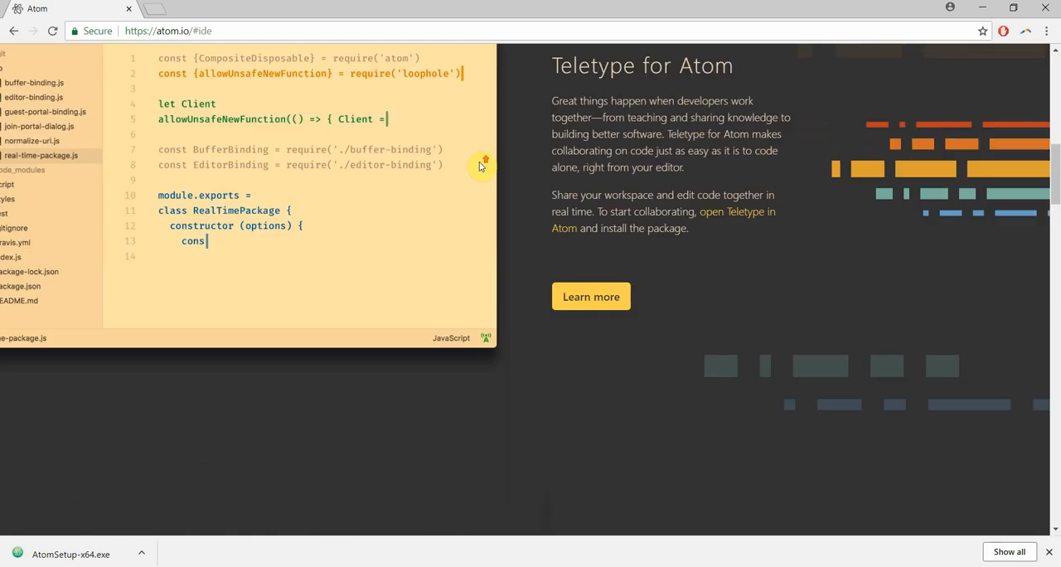
scroll(up, 3)
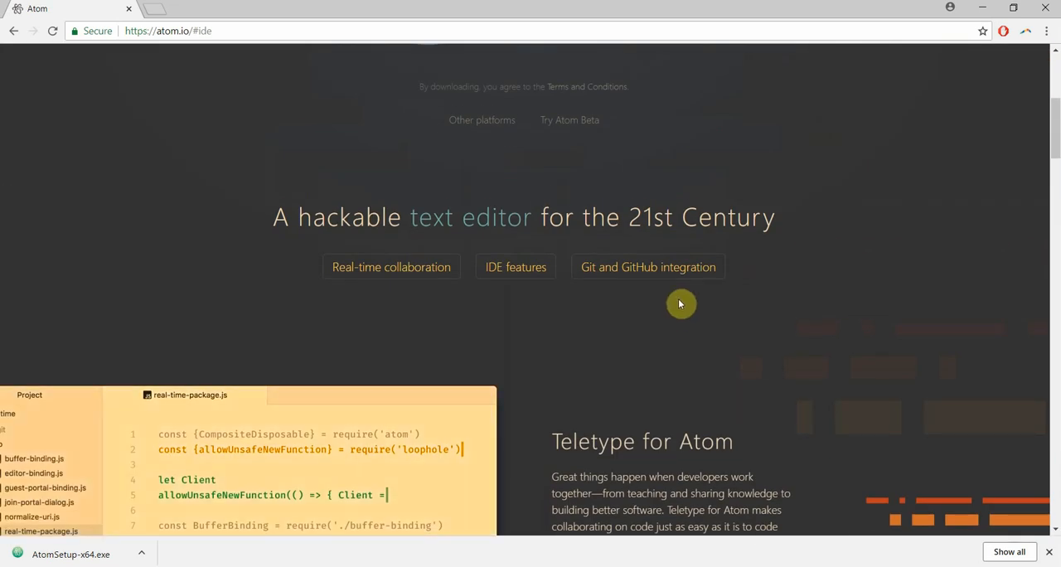
click(646, 265)
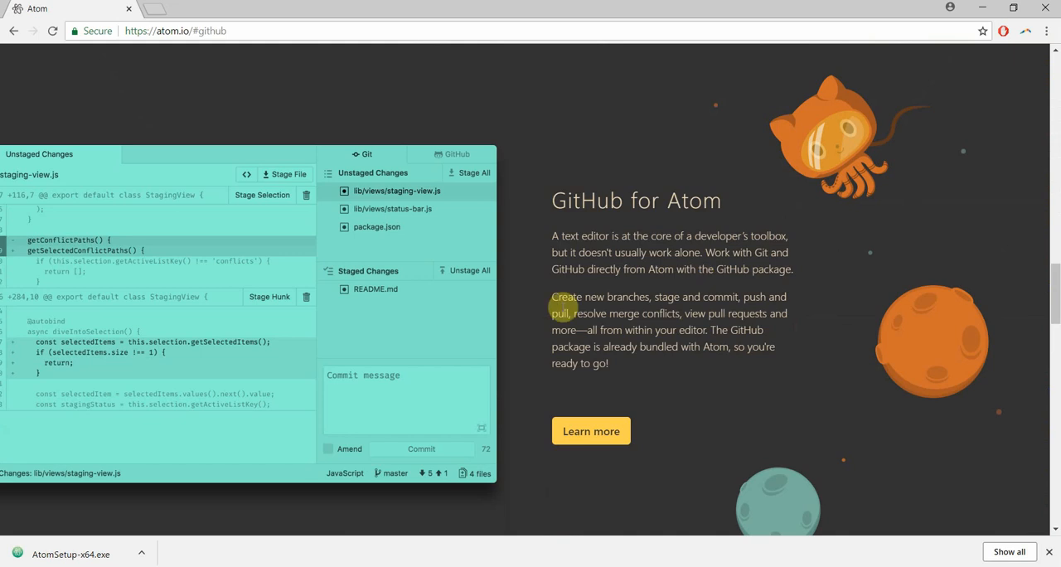
scroll(up, 3)
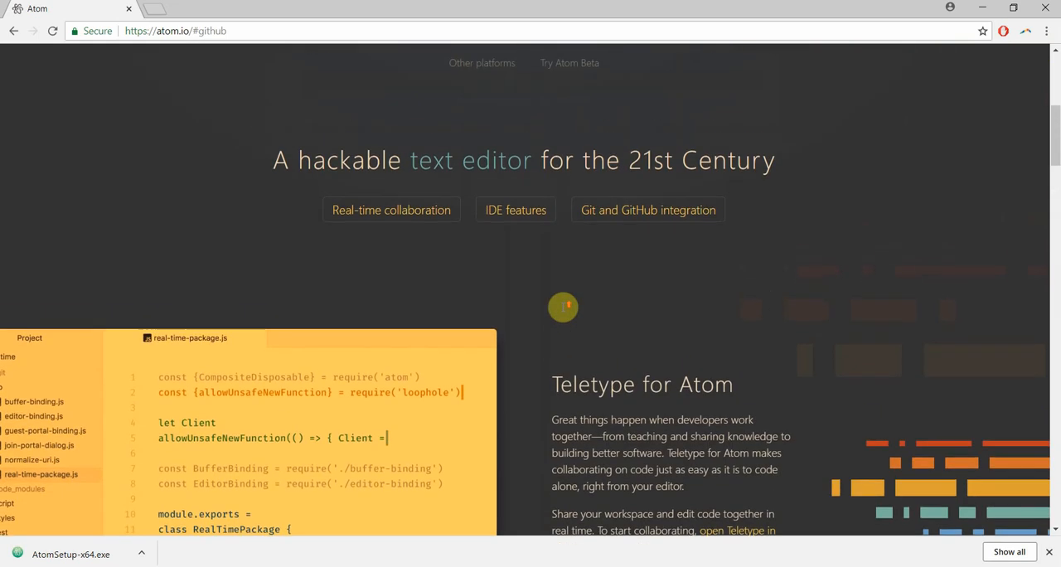
scroll(up, 3)
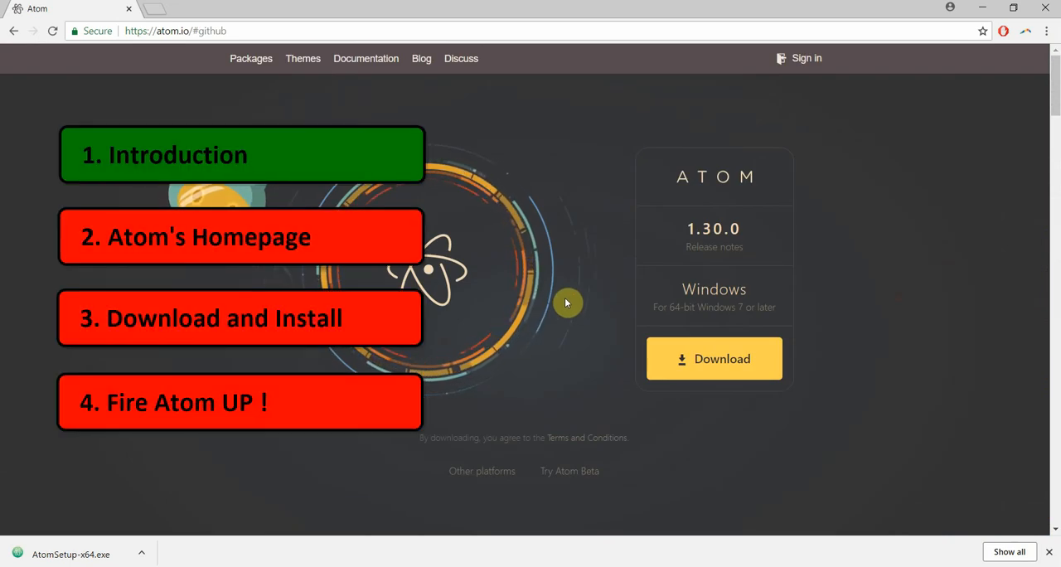
Download the Atom 1.30.0 installer for 64-bit Windows.
click(239, 235)
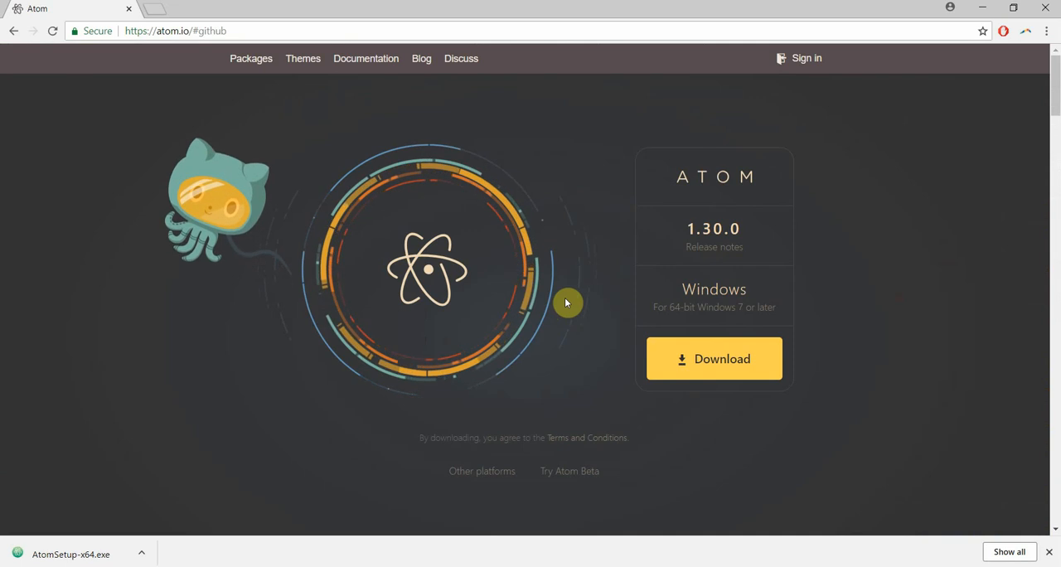
mouse_move(774, 323)
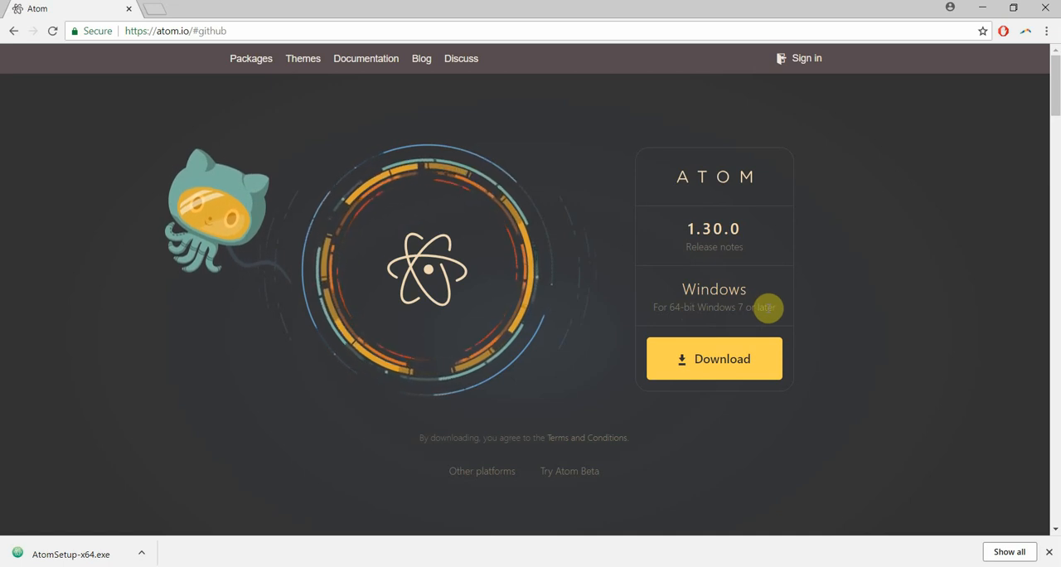
mouse_move(821, 324)
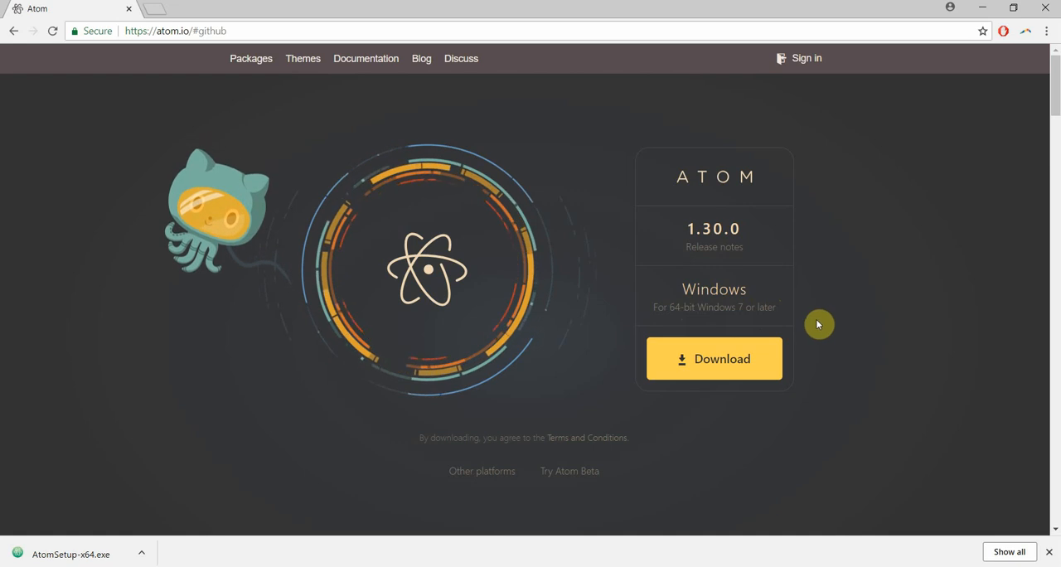
mouse_move(713, 361)
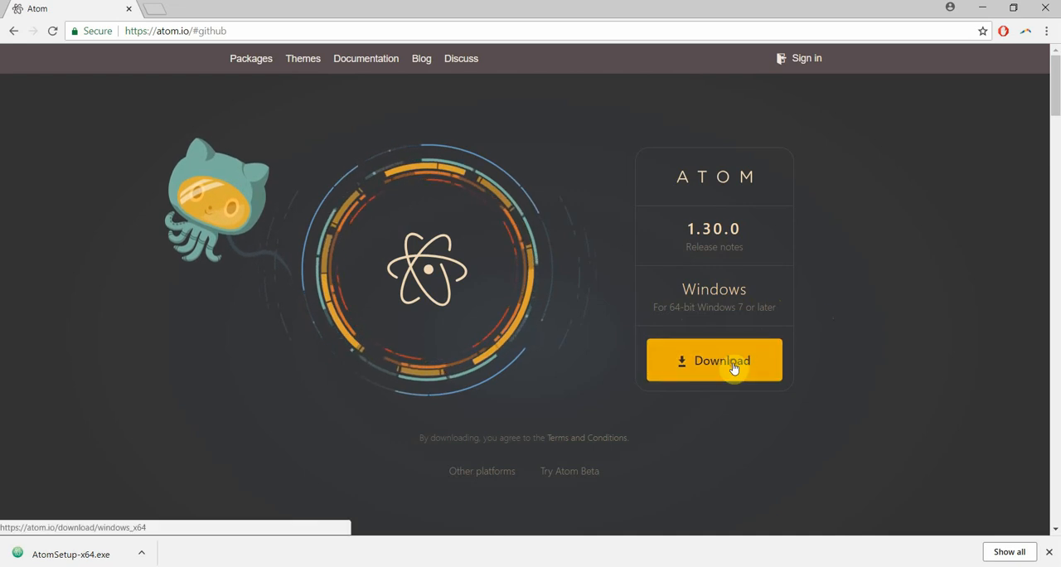
click(712, 360)
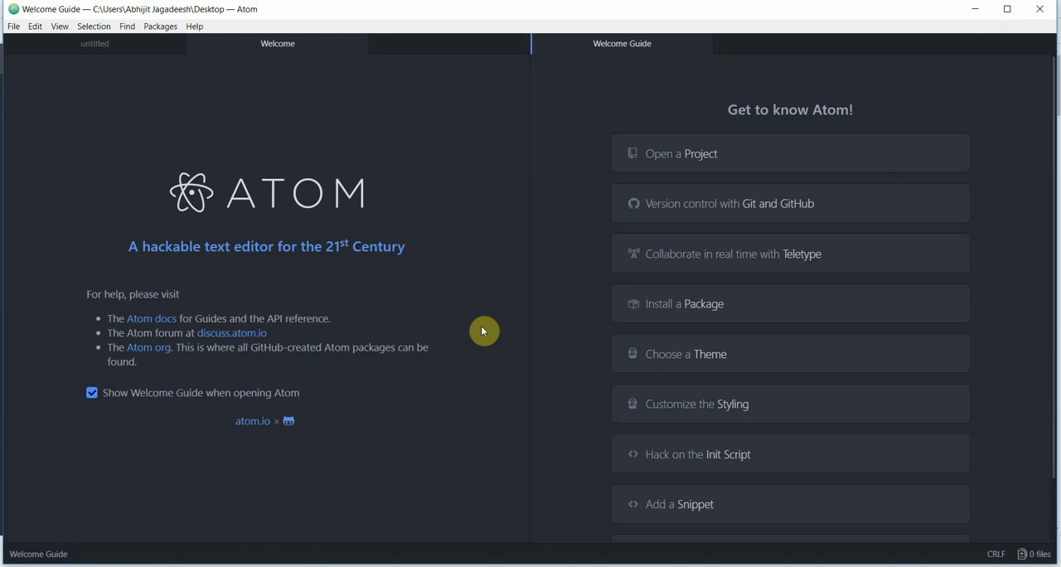
mouse_move(495, 308)
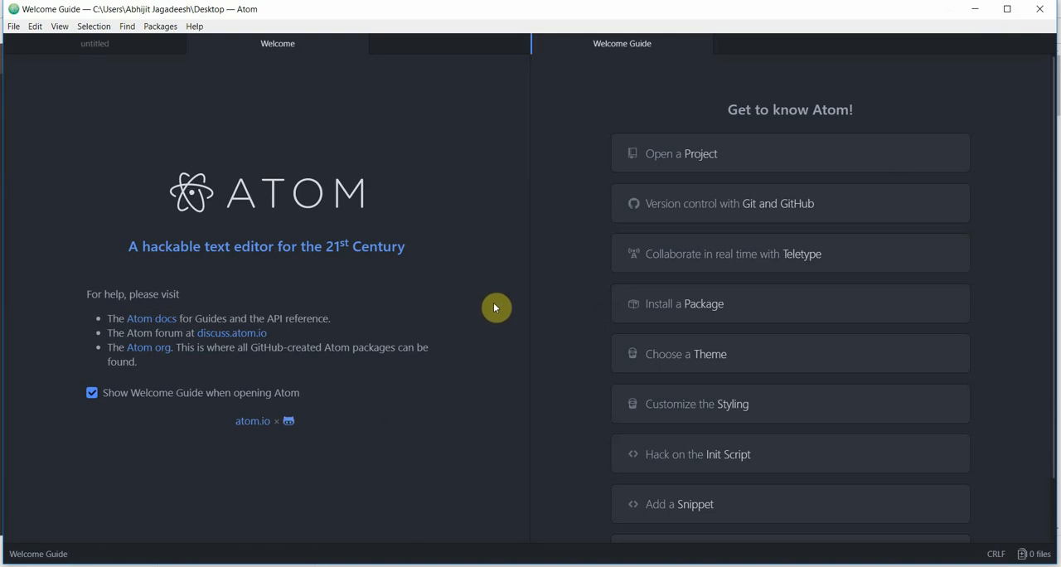
mouse_move(497, 220)
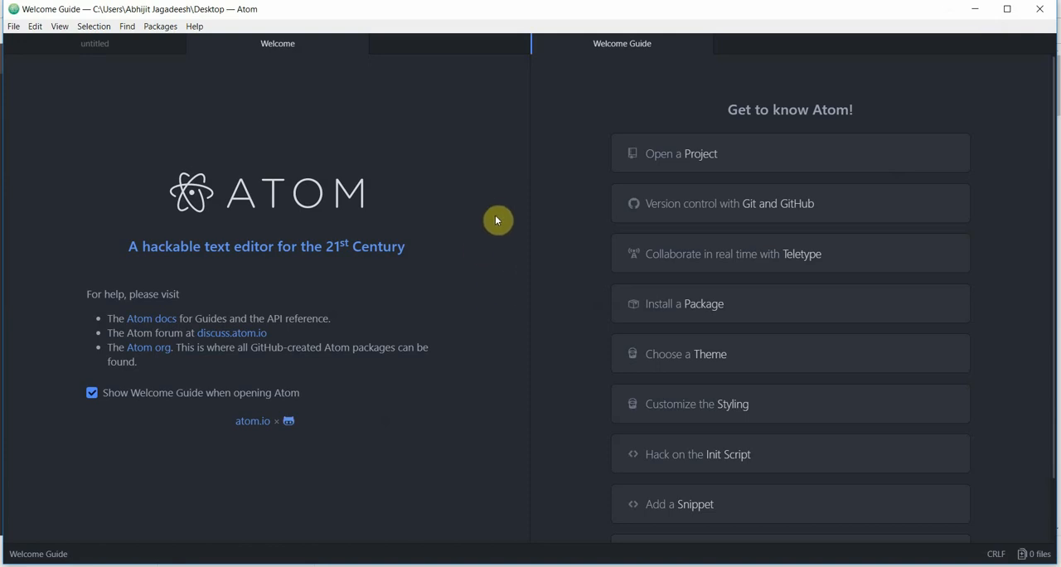
mouse_move(487, 216)
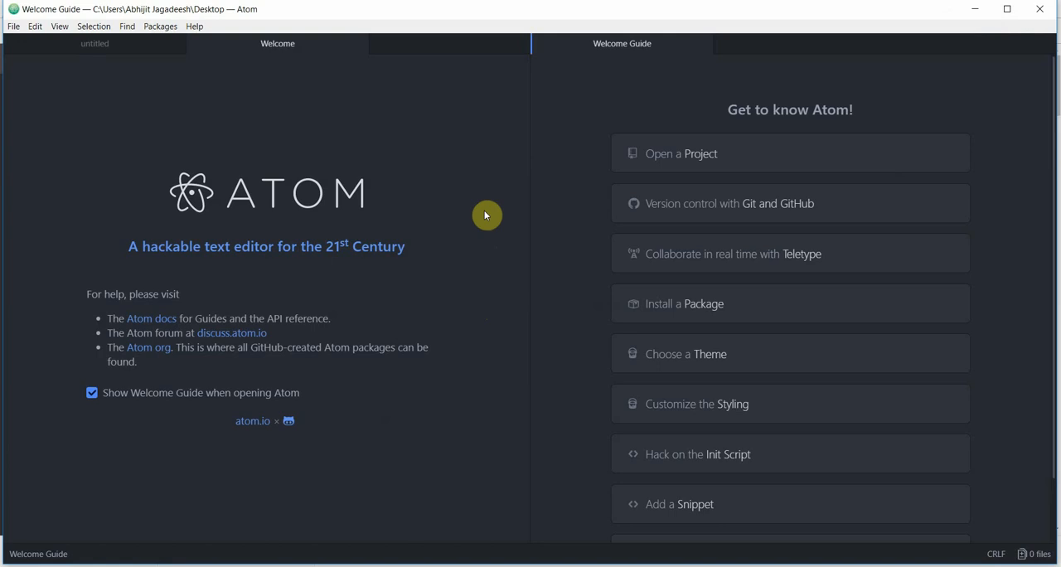
Close the Welcome pane from its context menu.
right_click(487, 215)
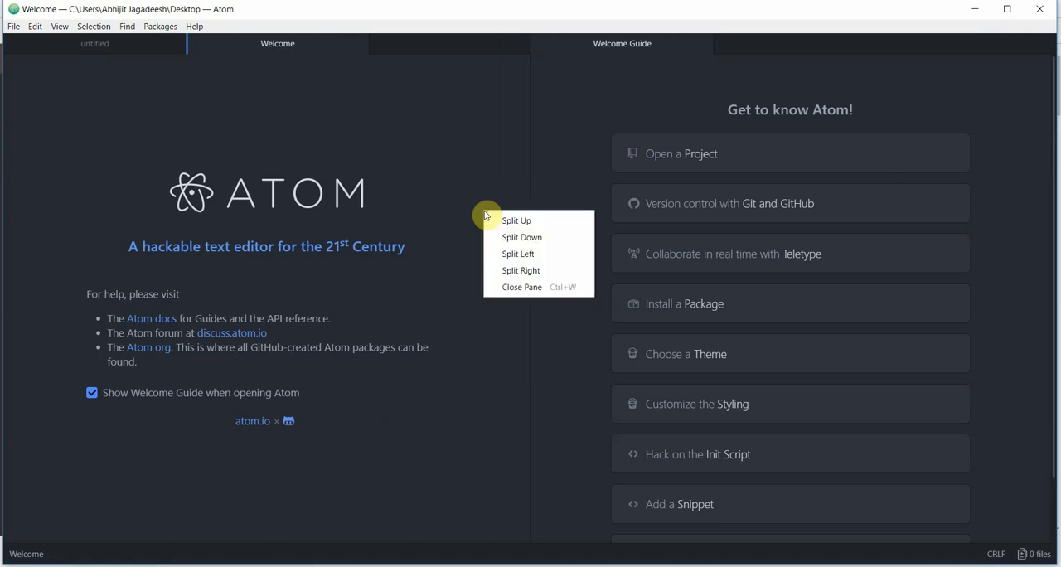
click(461, 252)
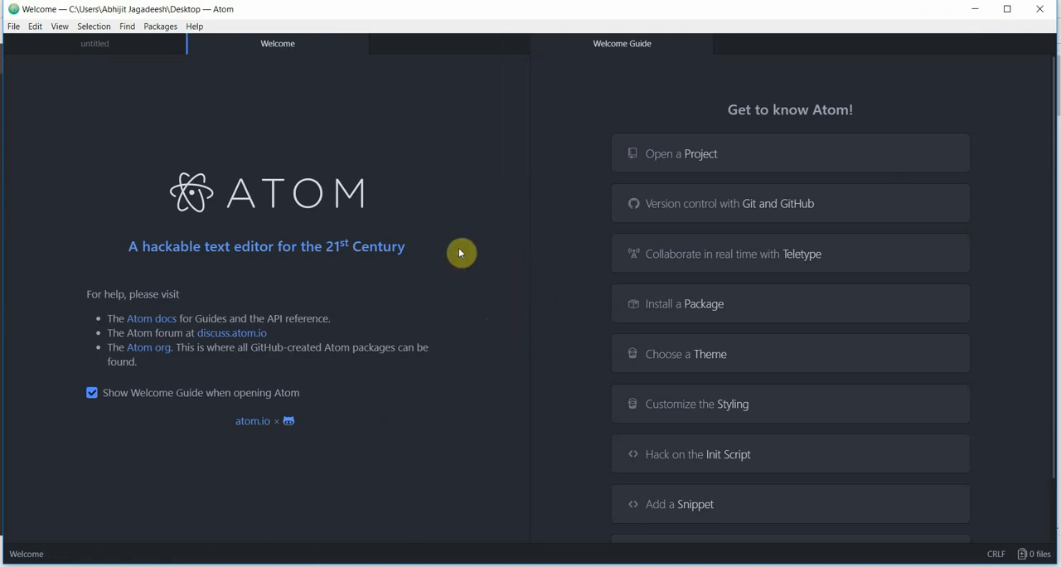
right_click(461, 252)
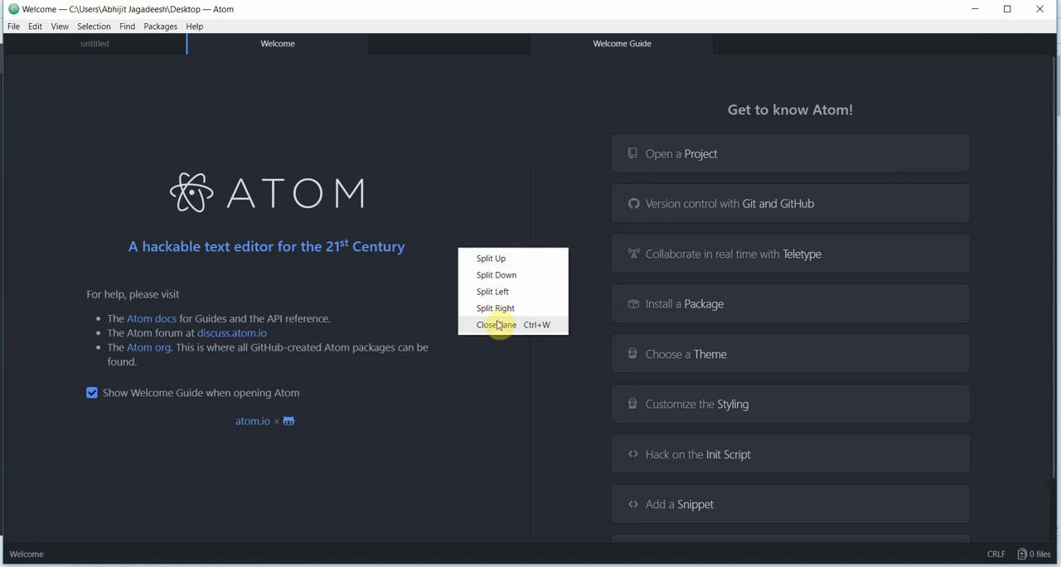
click(496, 325)
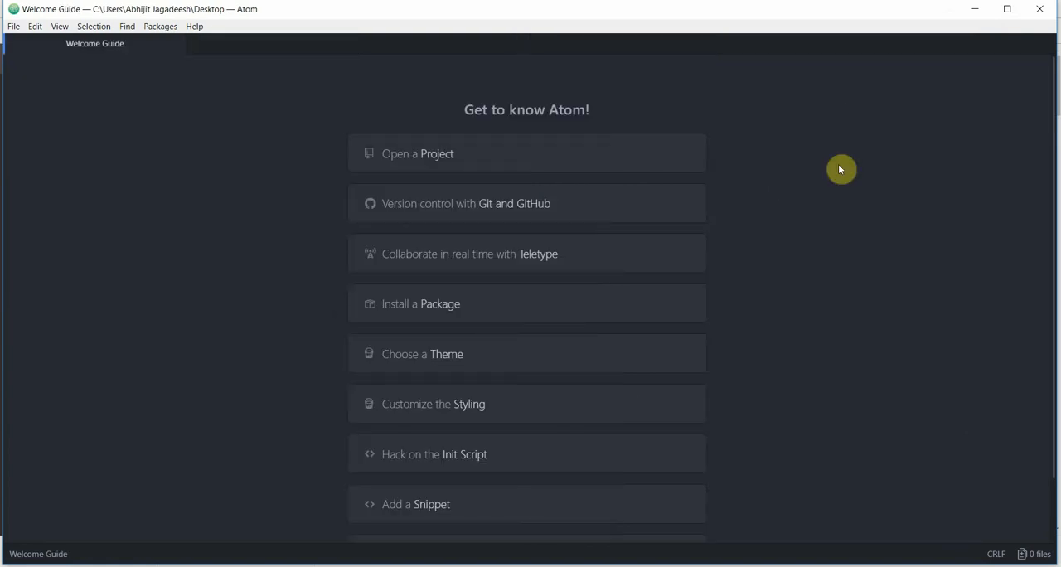
Close the Welcome Guide pane, leaving an empty editor window.
right_click(842, 169)
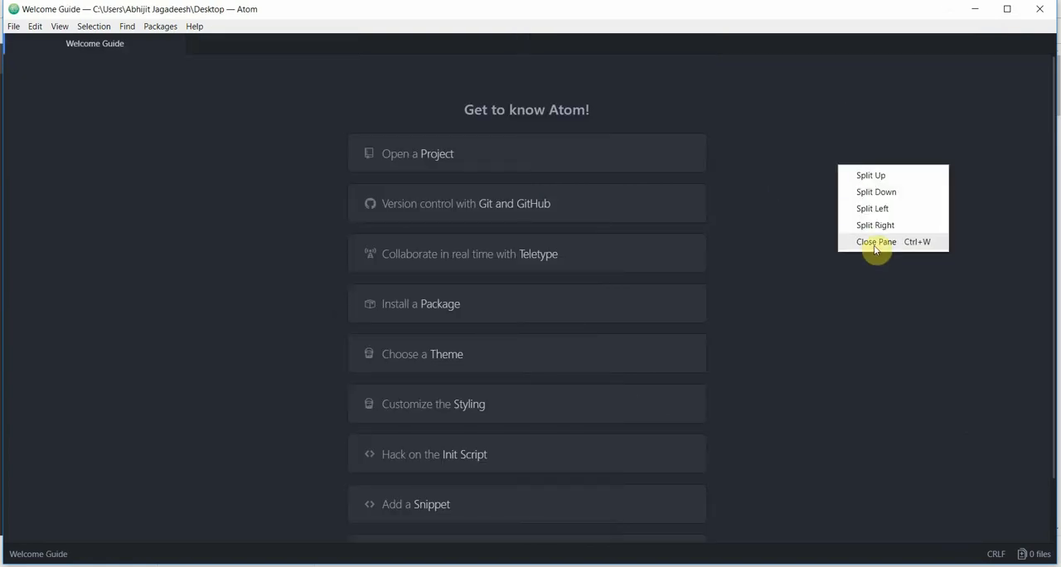
click(876, 242)
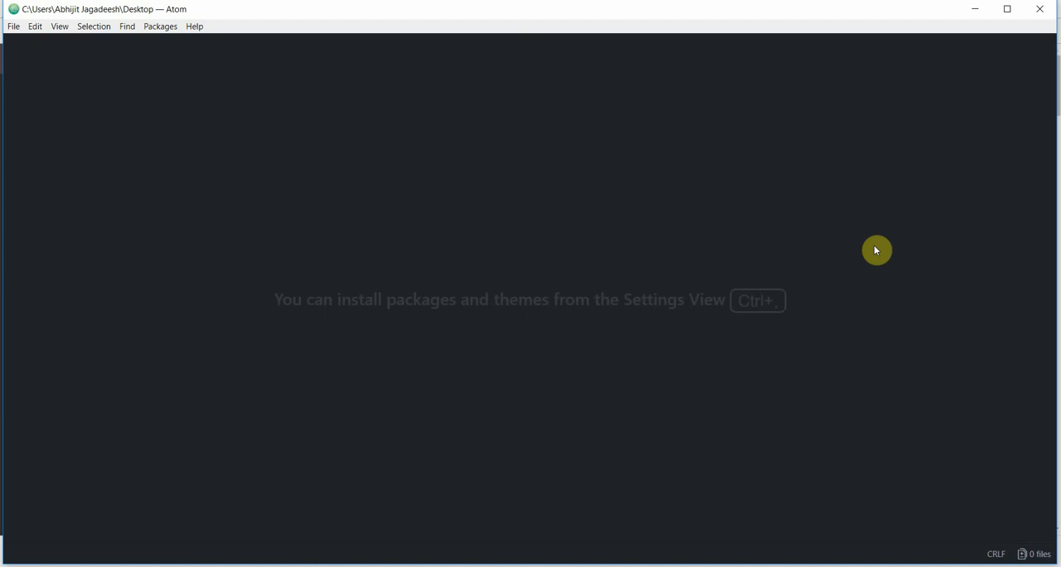
mouse_move(14, 26)
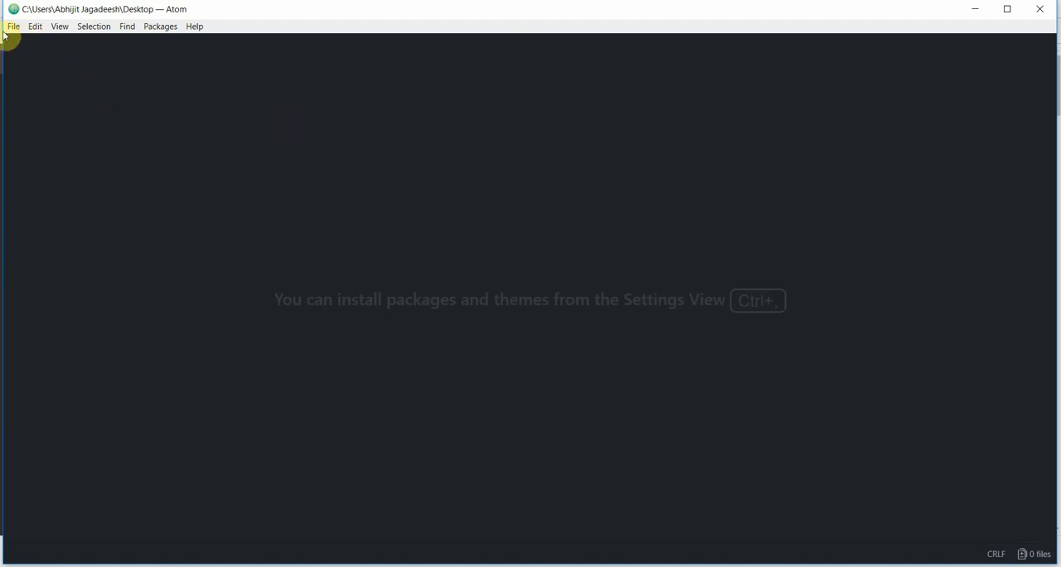
Create a new untitled file from the File menu.
click(13, 26)
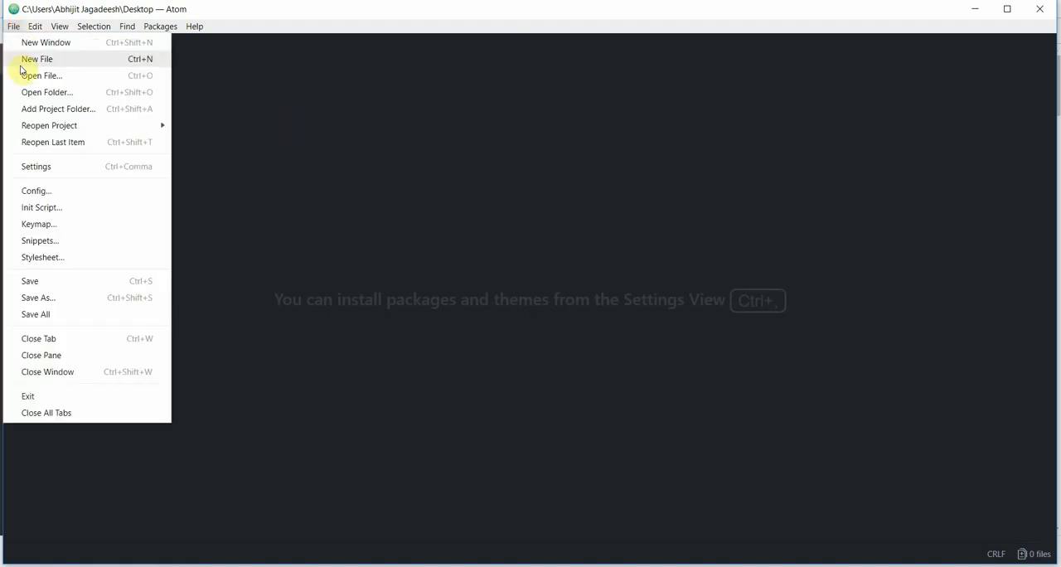
click(36, 60)
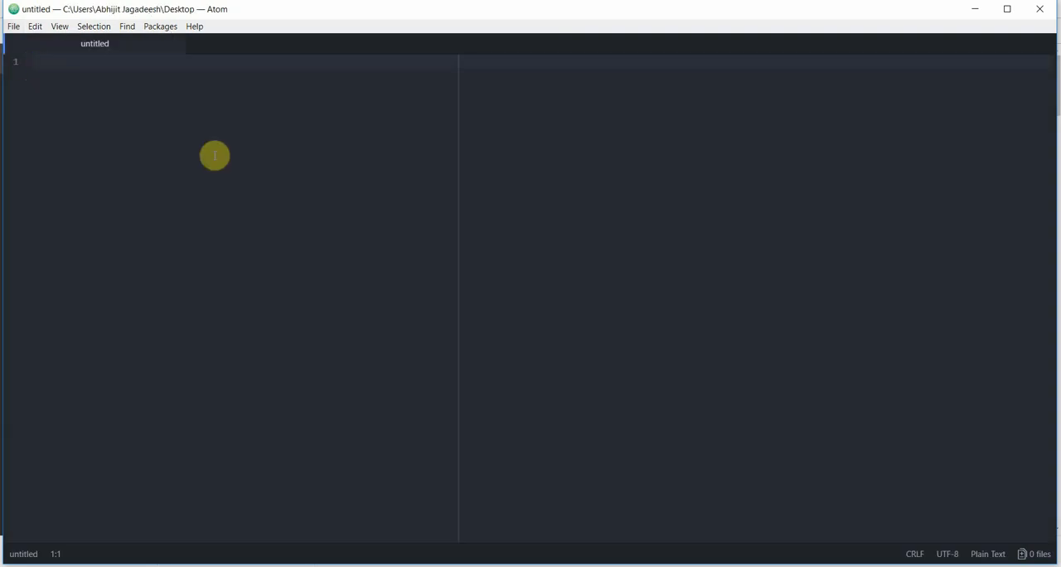
Type 'code curry carma !!!' as the file's first line.
text(co)
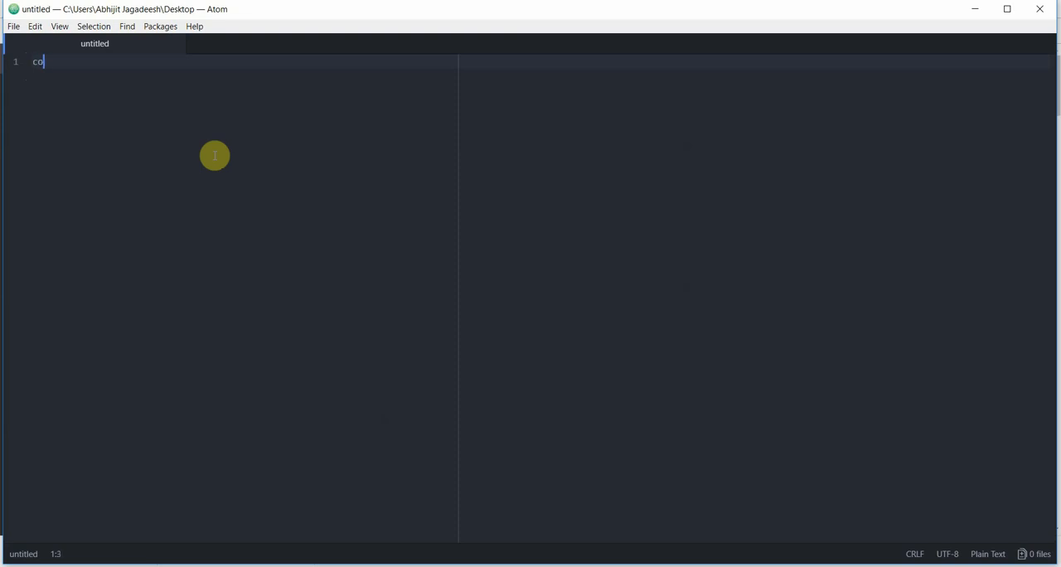
text(de curry)
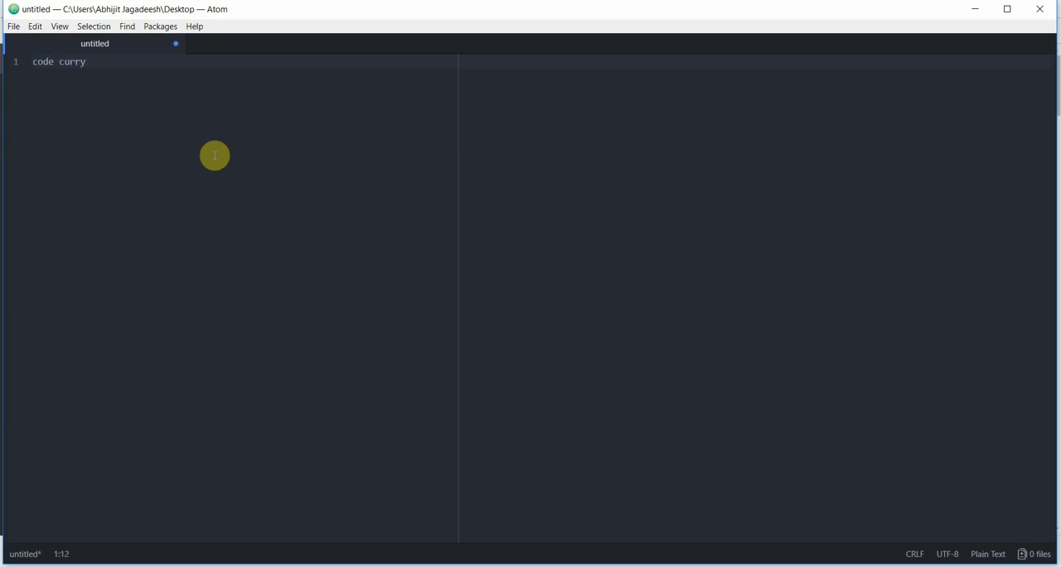
text(carma)
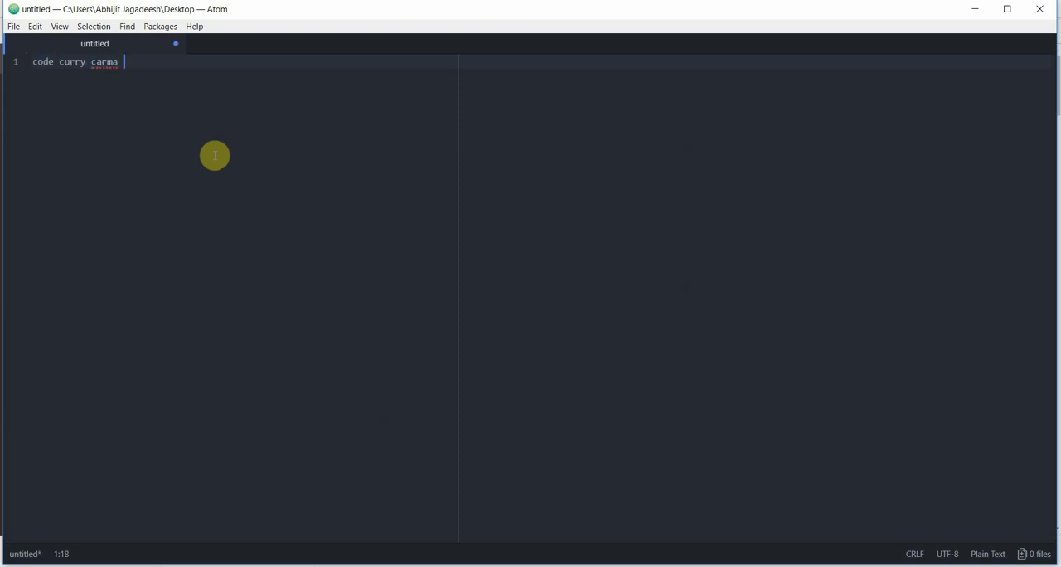
text(!!!)
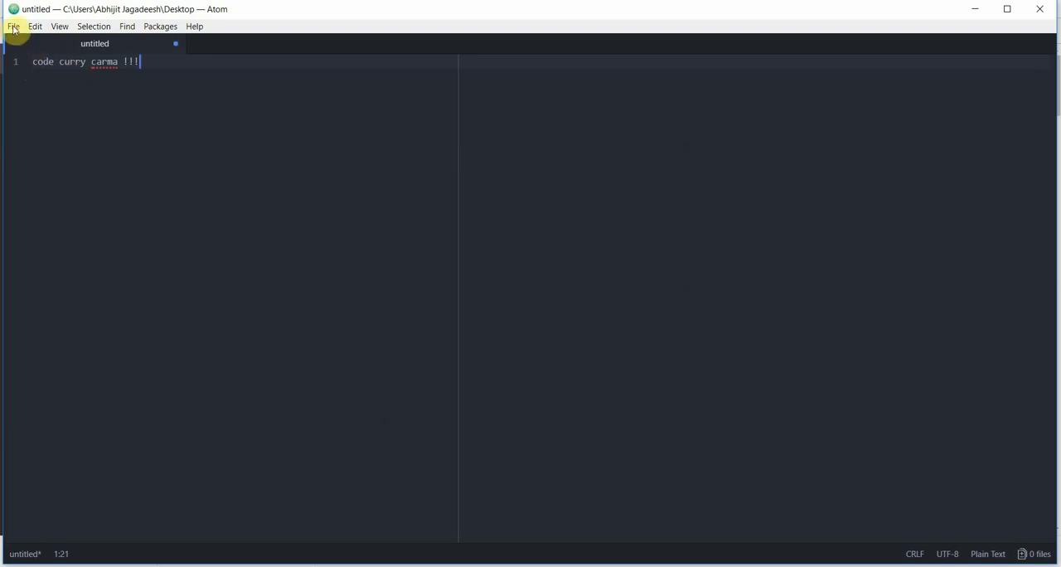
click(13, 26)
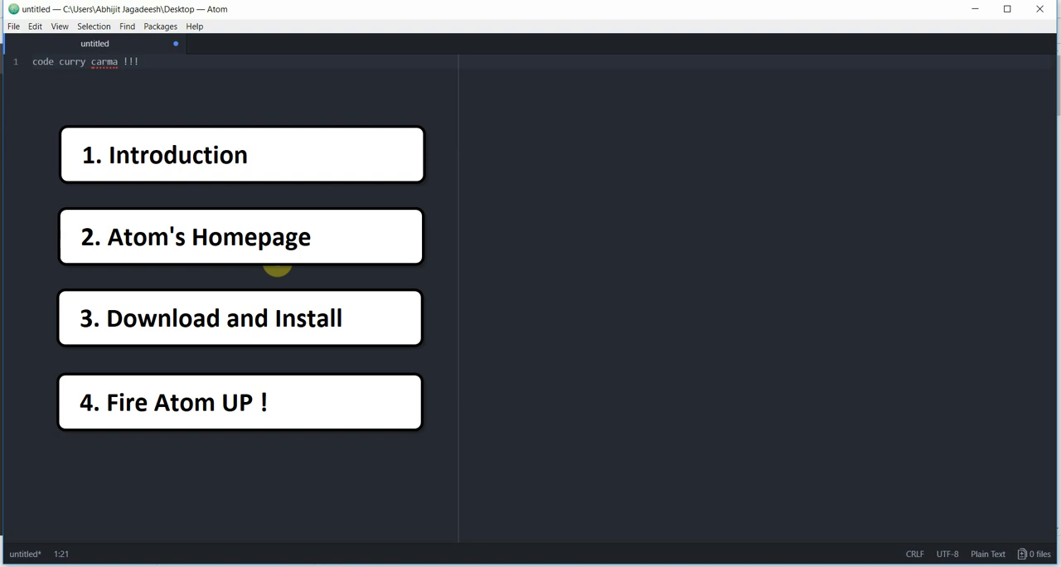
click(141, 62)
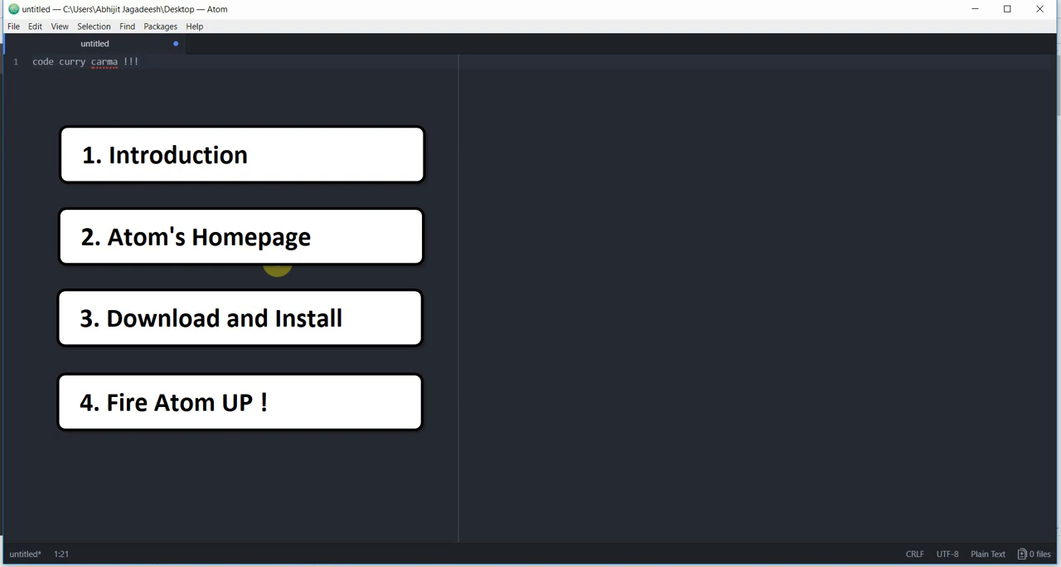
click(141, 61)
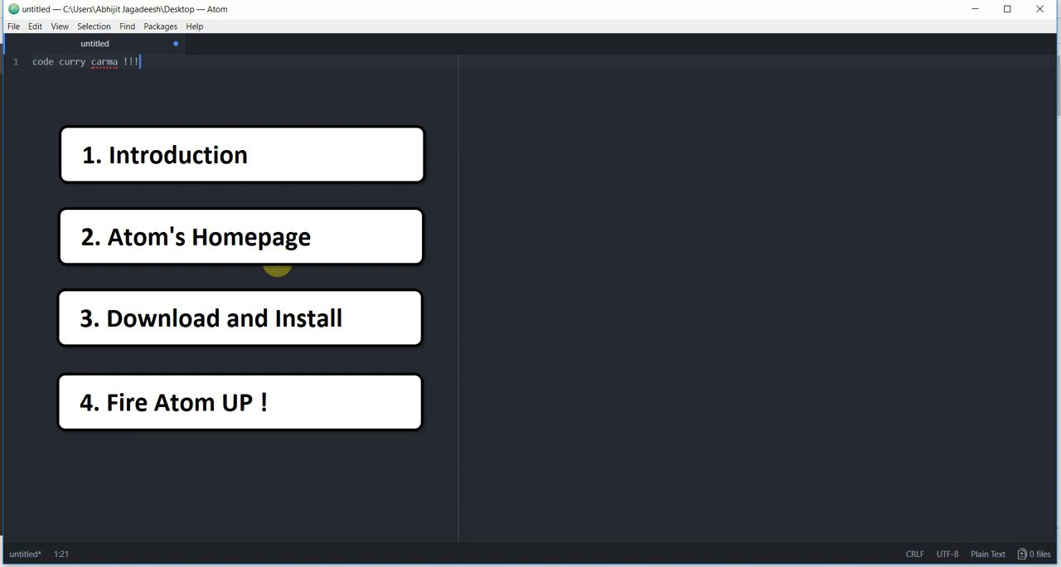